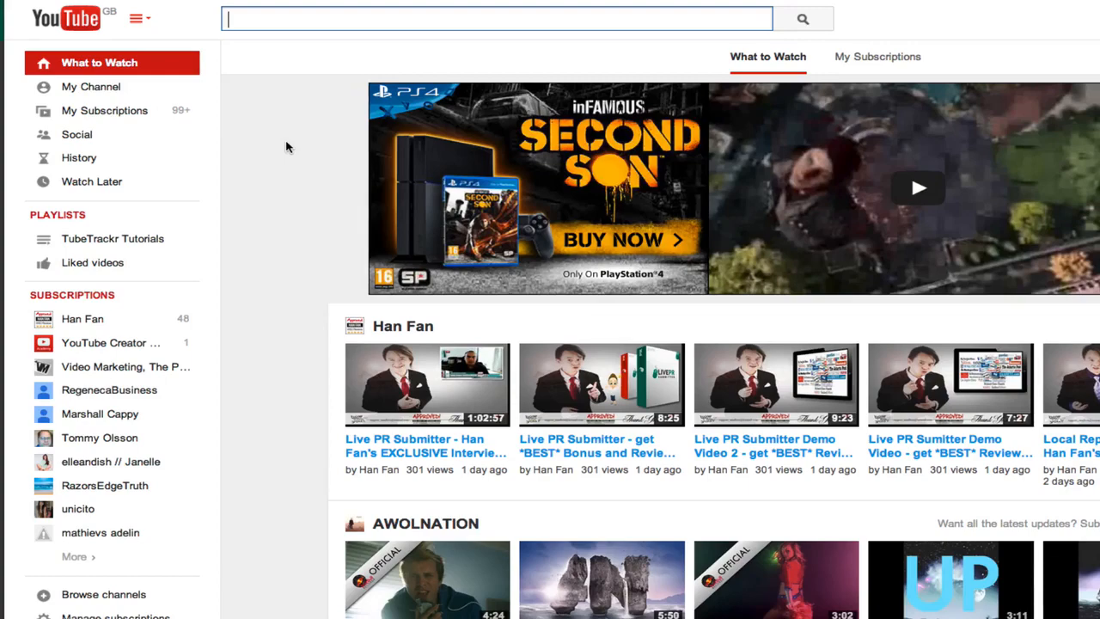
Search YouTube using the autocomplete suggestion 'how to create a youtube channel'
{"action": "type", "text": "wha"}
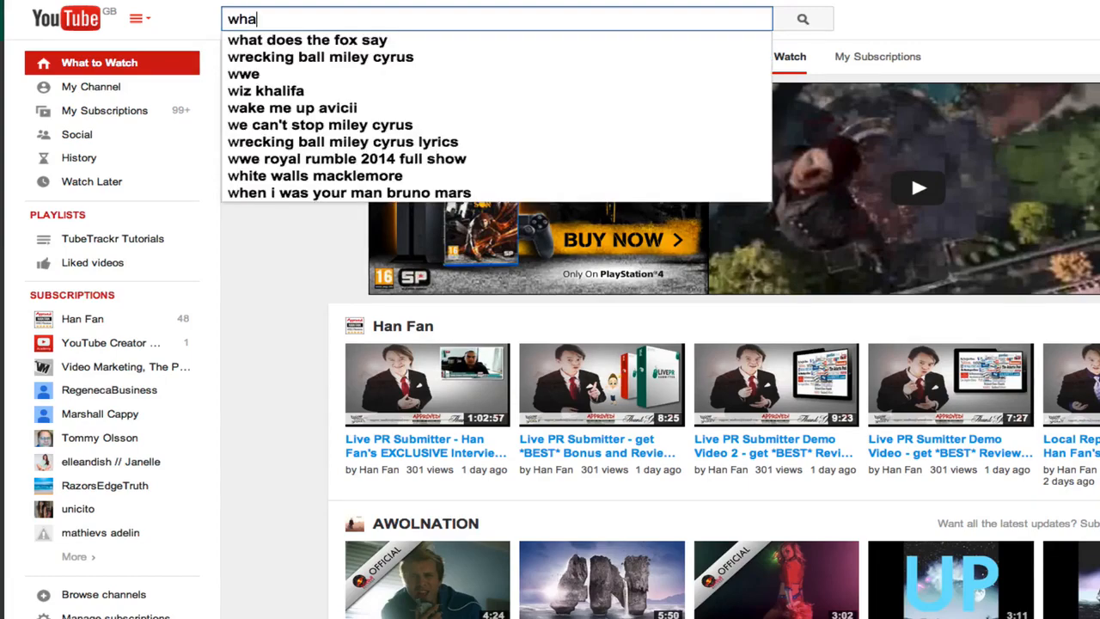
{"action": "type", "text": "how to create youtube c"}
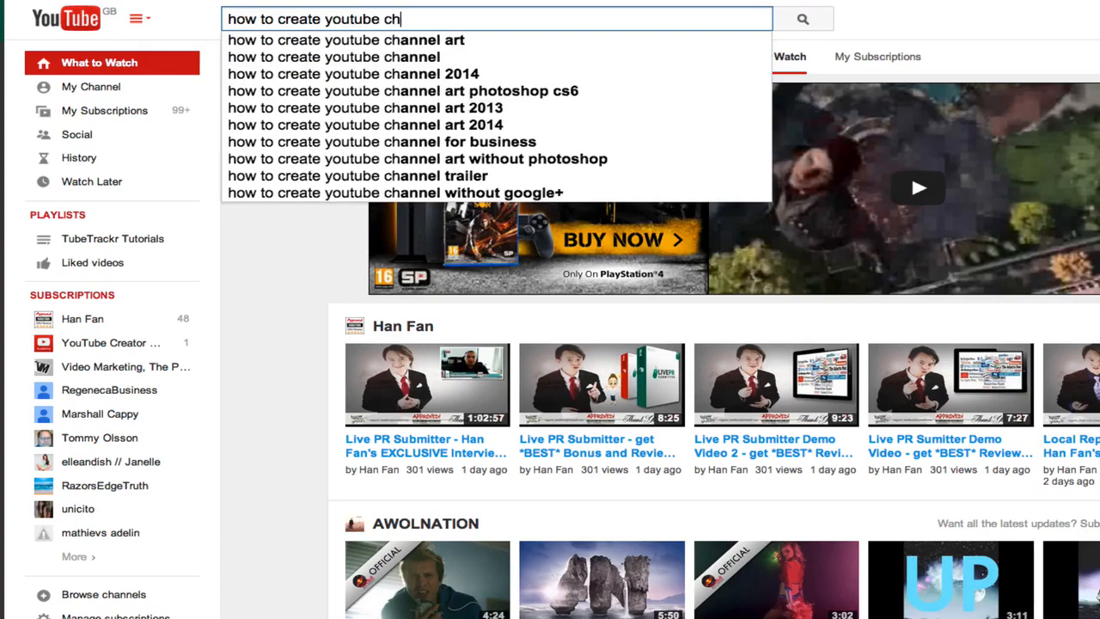
{"action": "key", "text": "Backspace"}
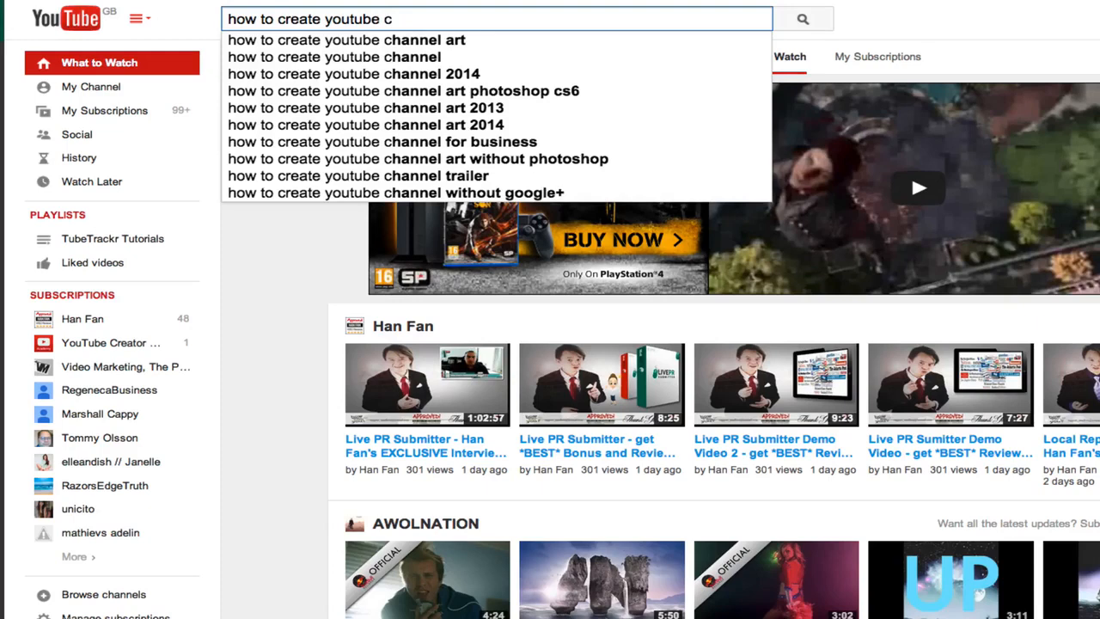
{"action": "key", "text": "Backspace"}
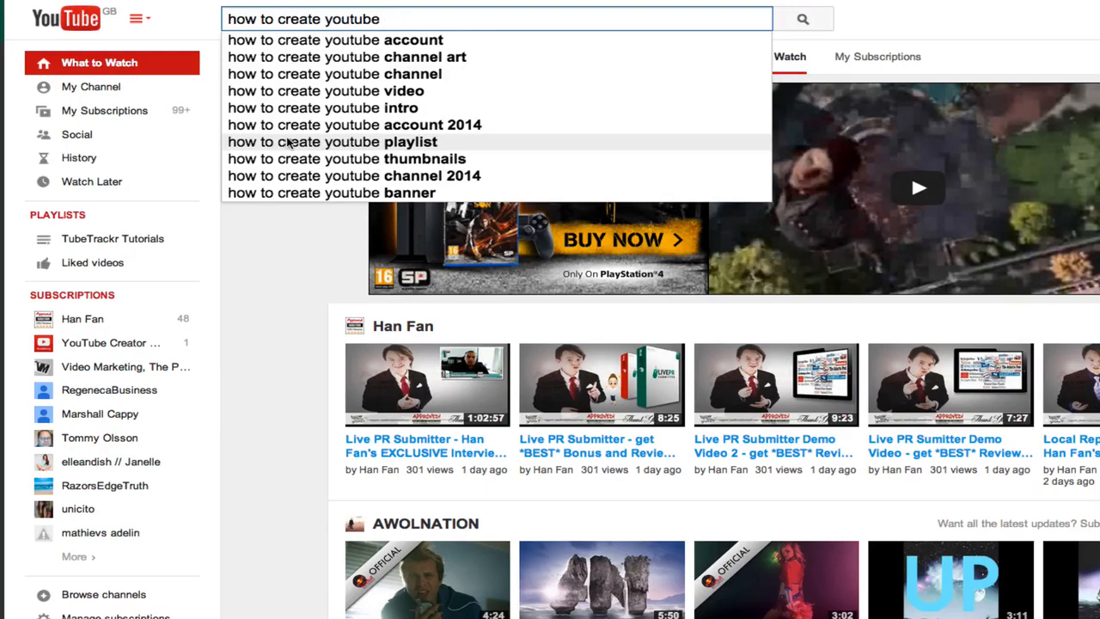
{"action": "mouse_move", "coordinate": [375, 39]}
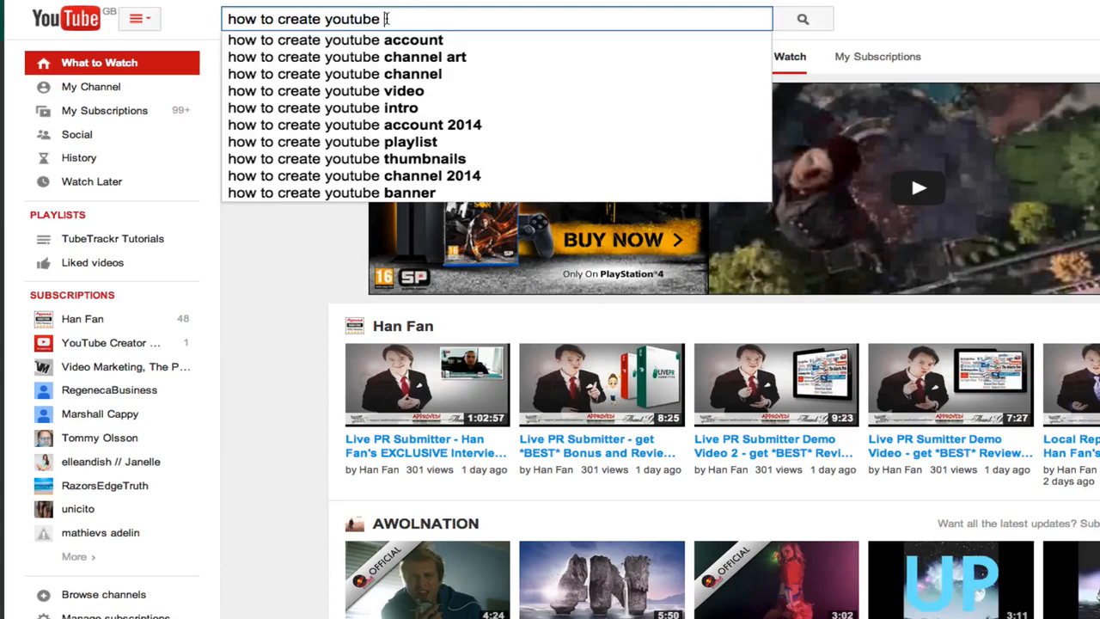
{"action": "type", "text": "a"}
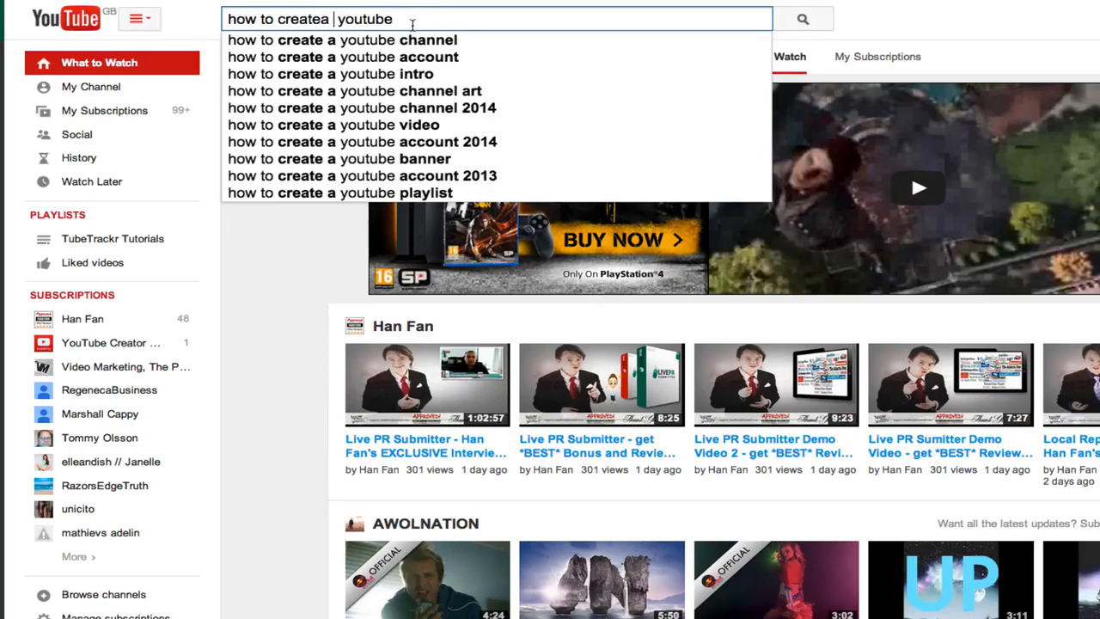
{"action": "left_click", "coordinate": [340, 39]}
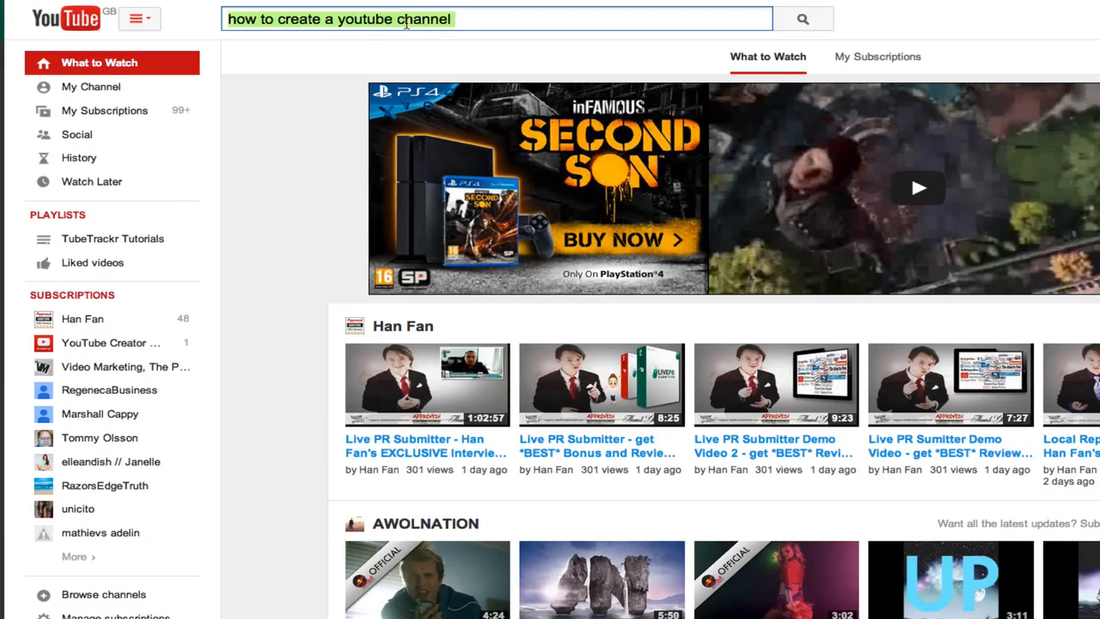
{"action": "mouse_move", "coordinate": [275, 48]}
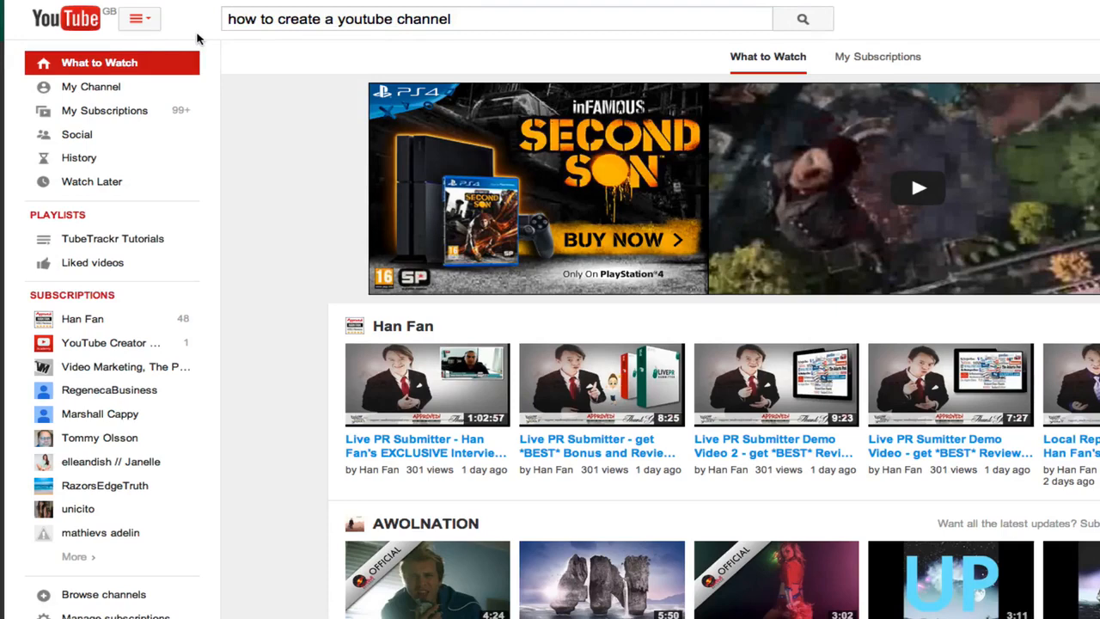
{"action": "mouse_move", "coordinate": [238, 49]}
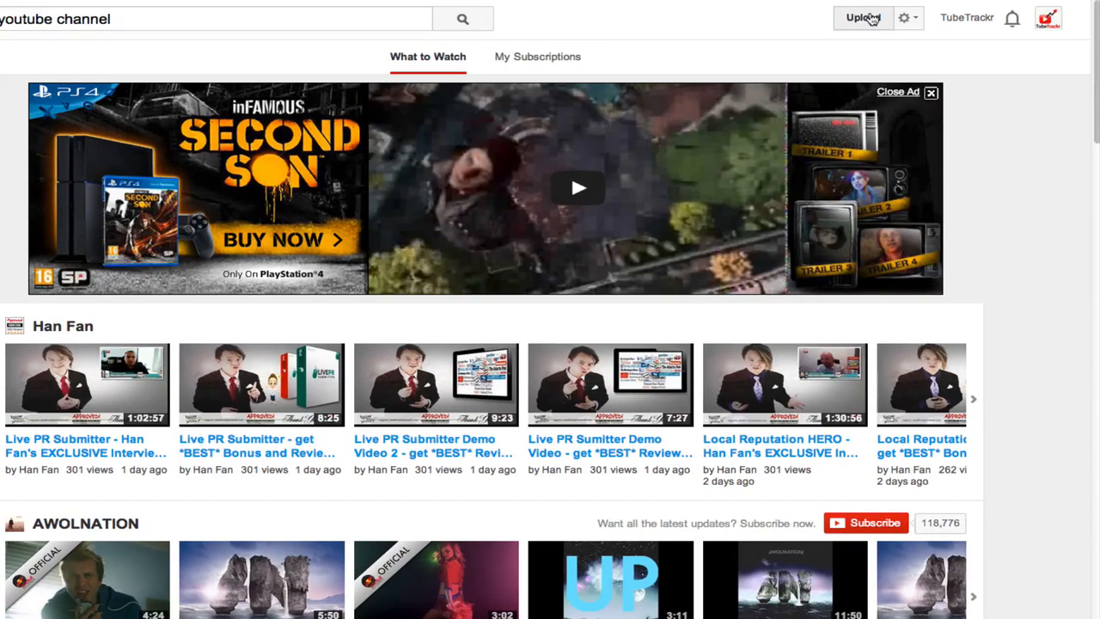
Go to the upload page and set the new video's privacy to Private
{"action": "left_click", "coordinate": [863, 17]}
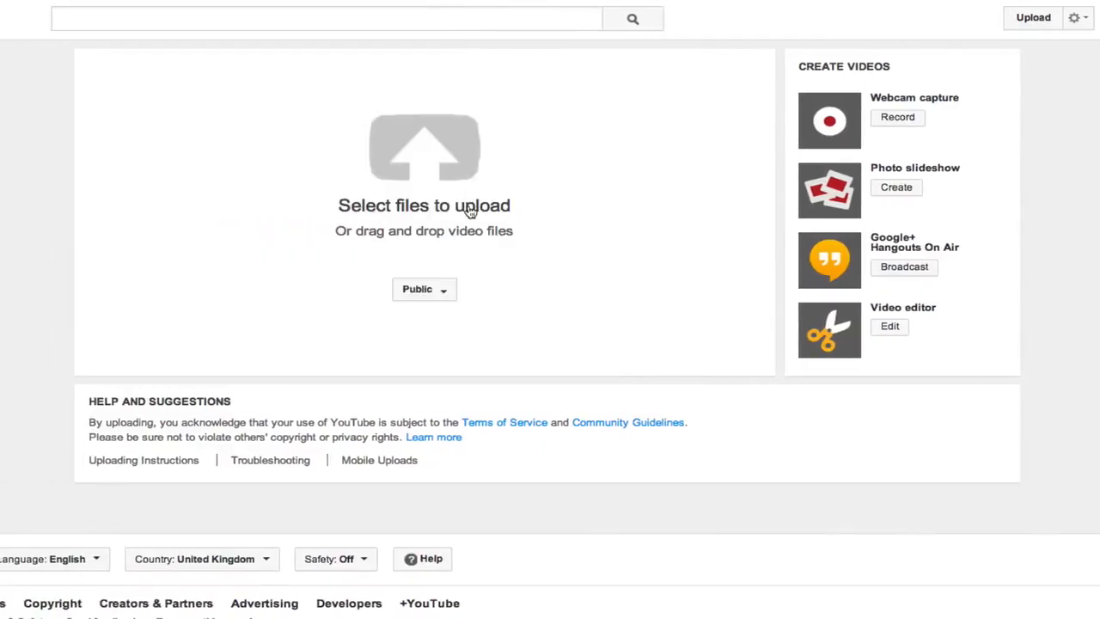
{"action": "left_click", "coordinate": [423, 288]}
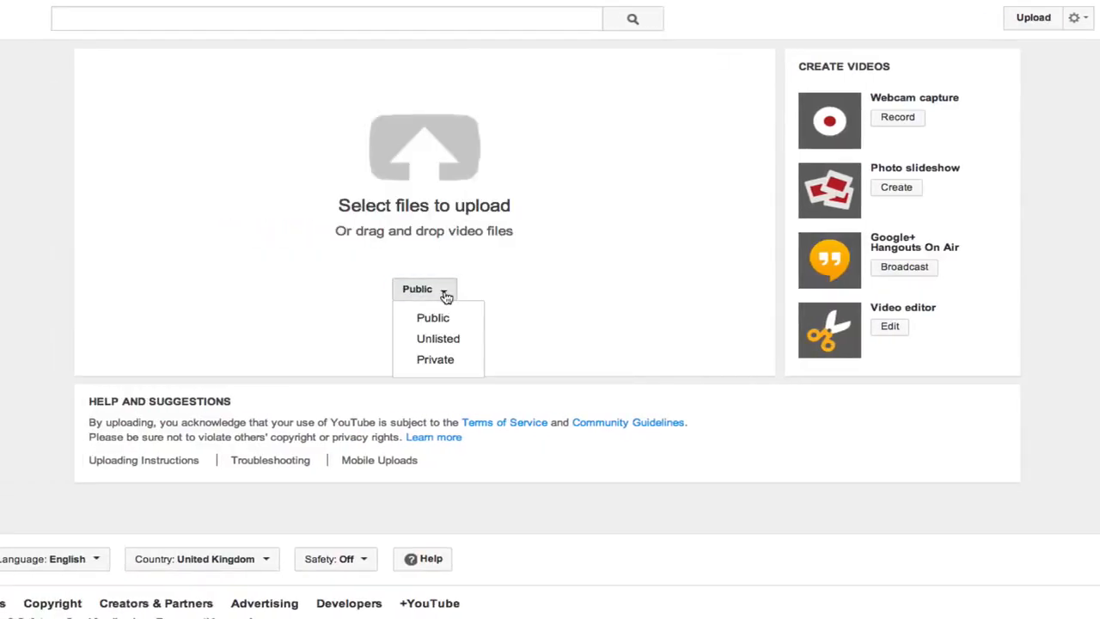
{"action": "left_click", "coordinate": [435, 360]}
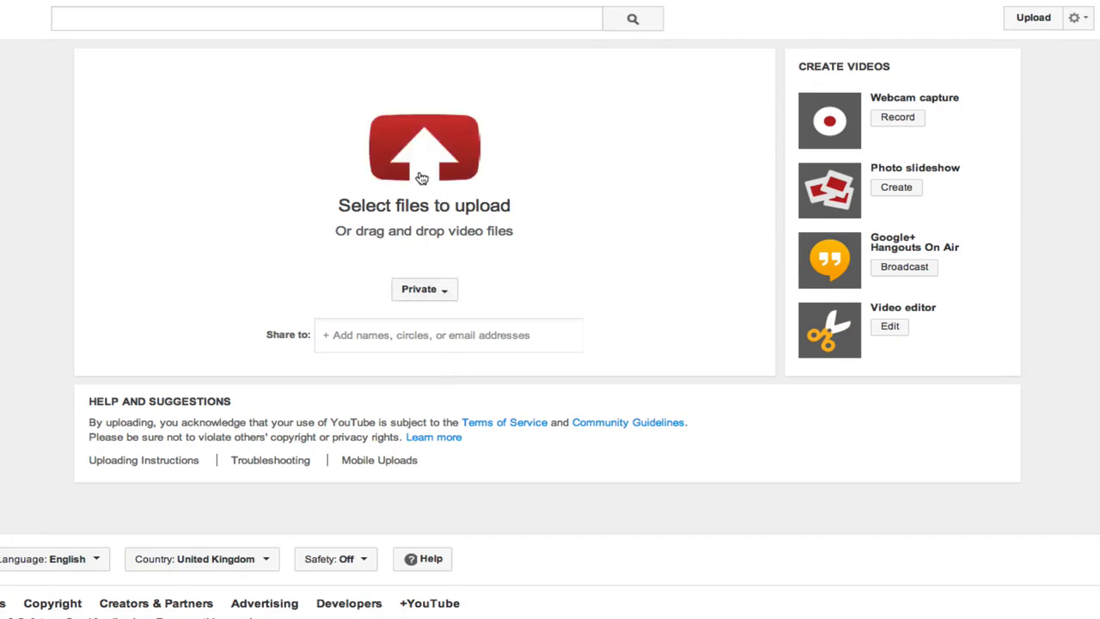
Pick 2foundationcreatingnewchannel.mp4 from the file dialog to start uploading it
{"action": "left_click", "coordinate": [423, 147]}
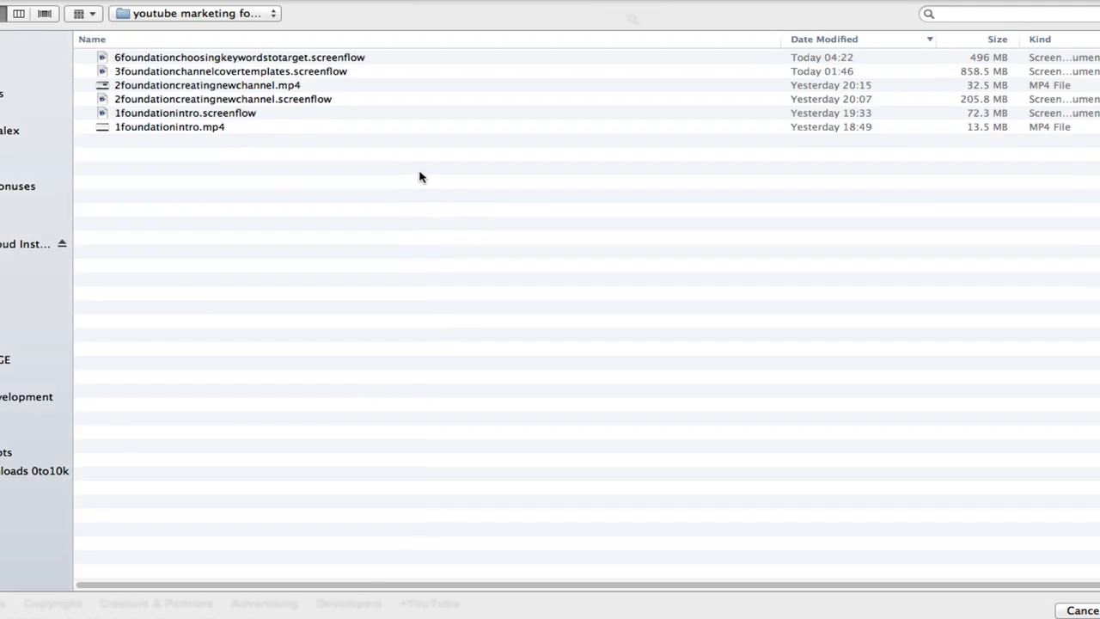
{"action": "mouse_move", "coordinate": [247, 86]}
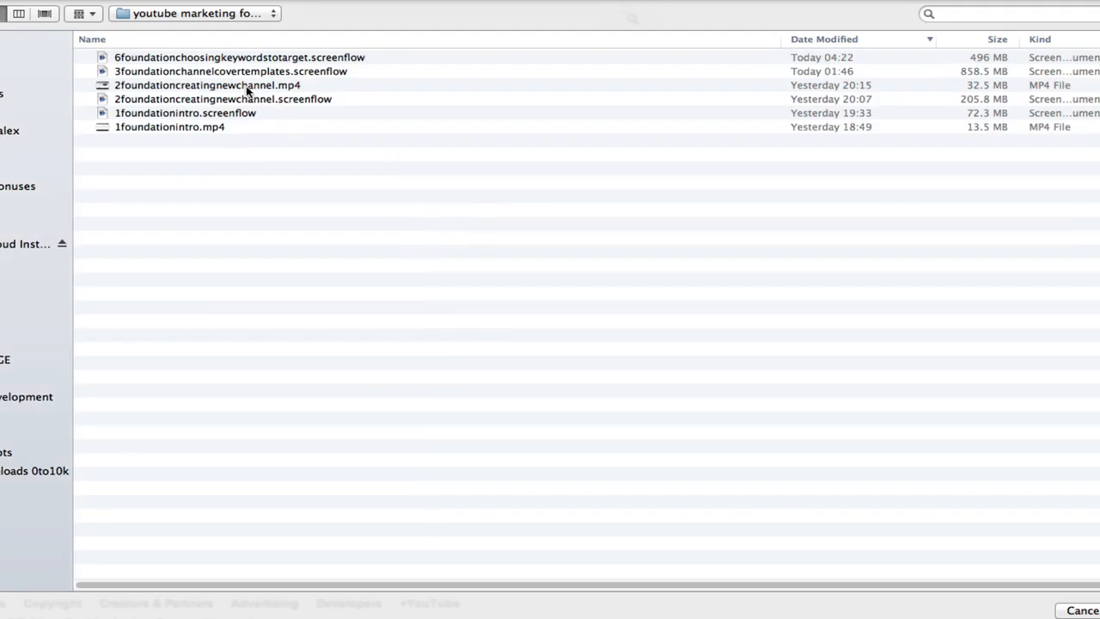
{"action": "mouse_move", "coordinate": [247, 93]}
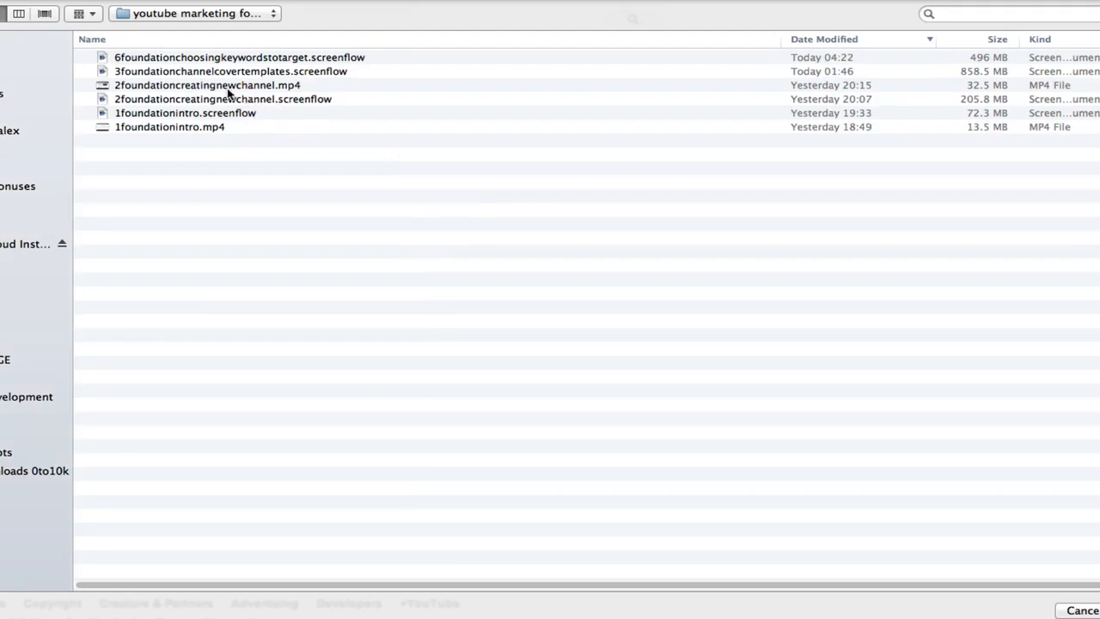
{"action": "left_click", "coordinate": [206, 85]}
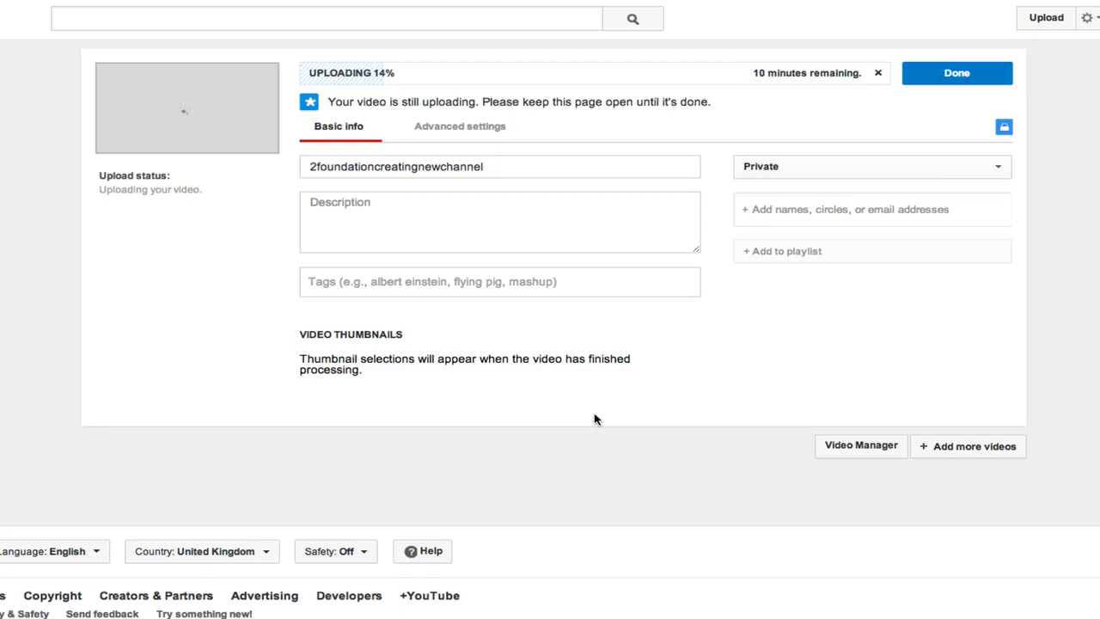
Replace the default title with 'Youtube channel: How To Create a YouTube Channel'
{"action": "triple_click", "coordinate": [395, 165]}
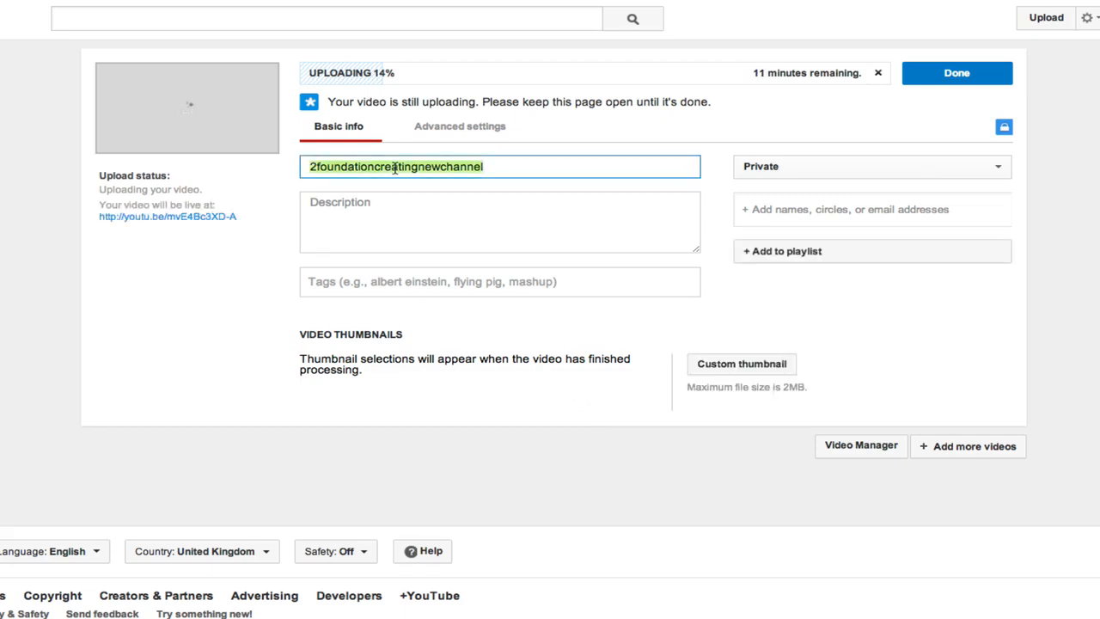
{"action": "type", "text": "how to create a youtube channel"}
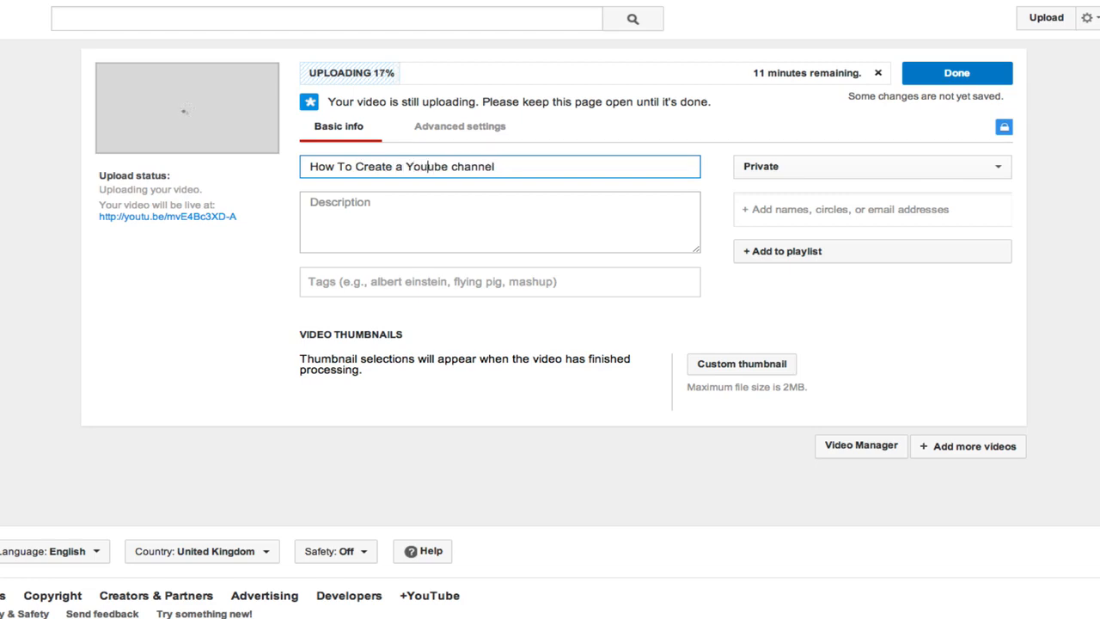
{"action": "type", "text": "YouTube"}
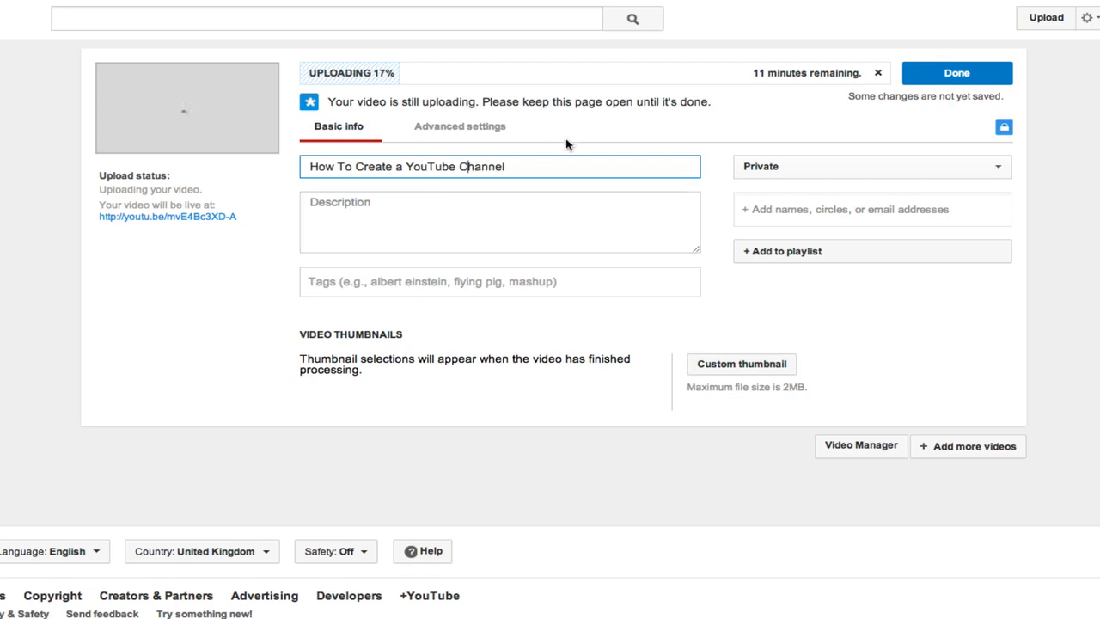
{"action": "mouse_move", "coordinate": [292, 175]}
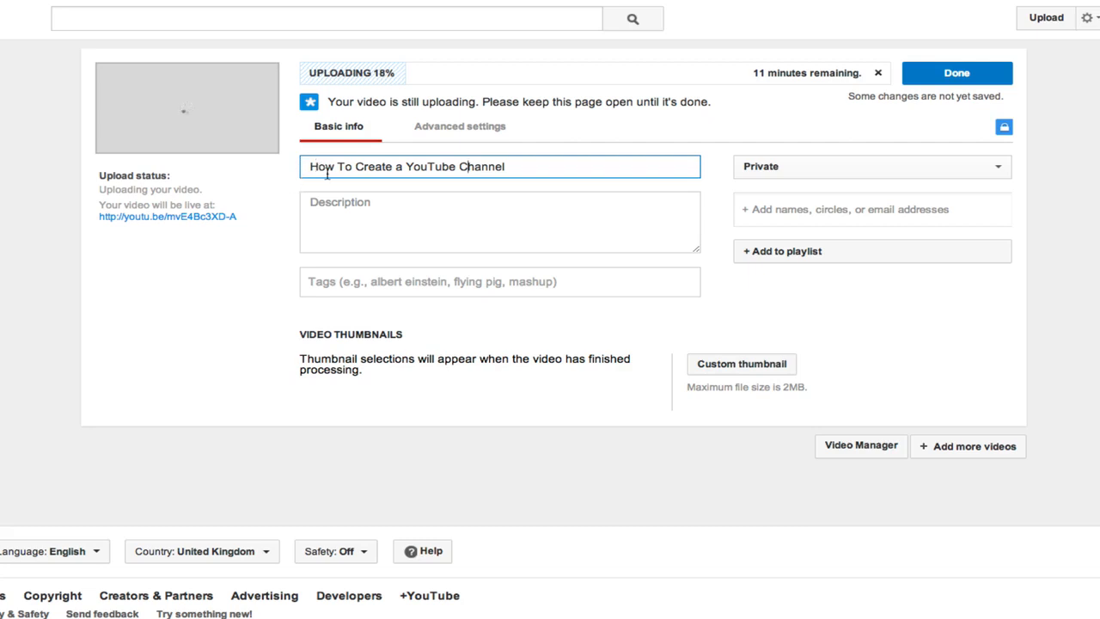
{"action": "left_click", "coordinate": [499, 222]}
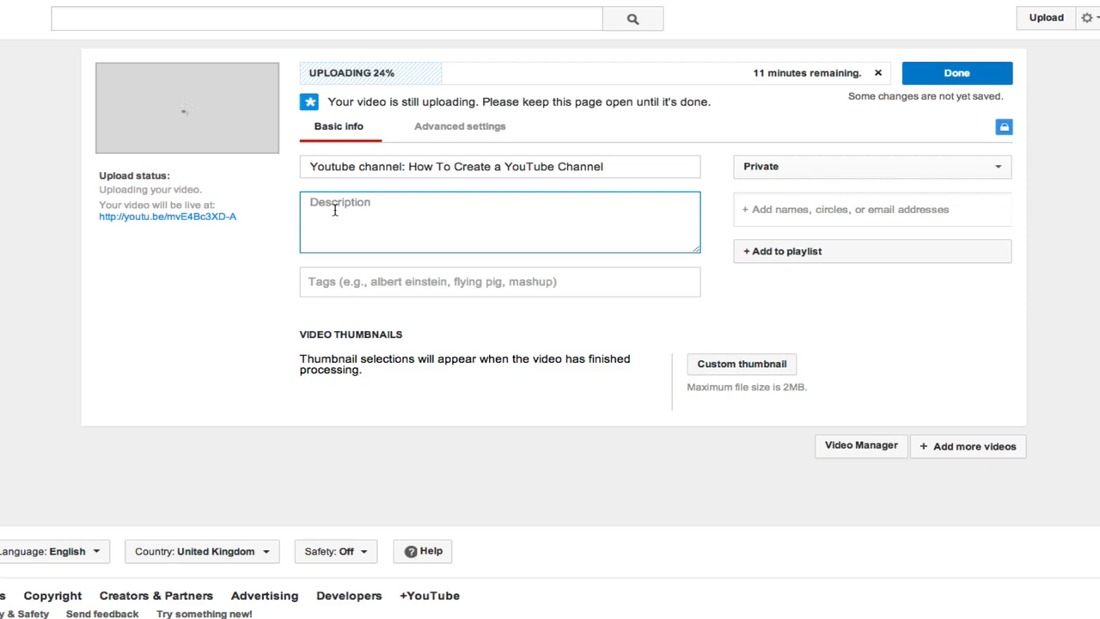
Describe creating a YouTube channel from scratch in 5 minutes, with great tips from youwebsite.com
{"action": "left_click", "coordinate": [327, 17]}
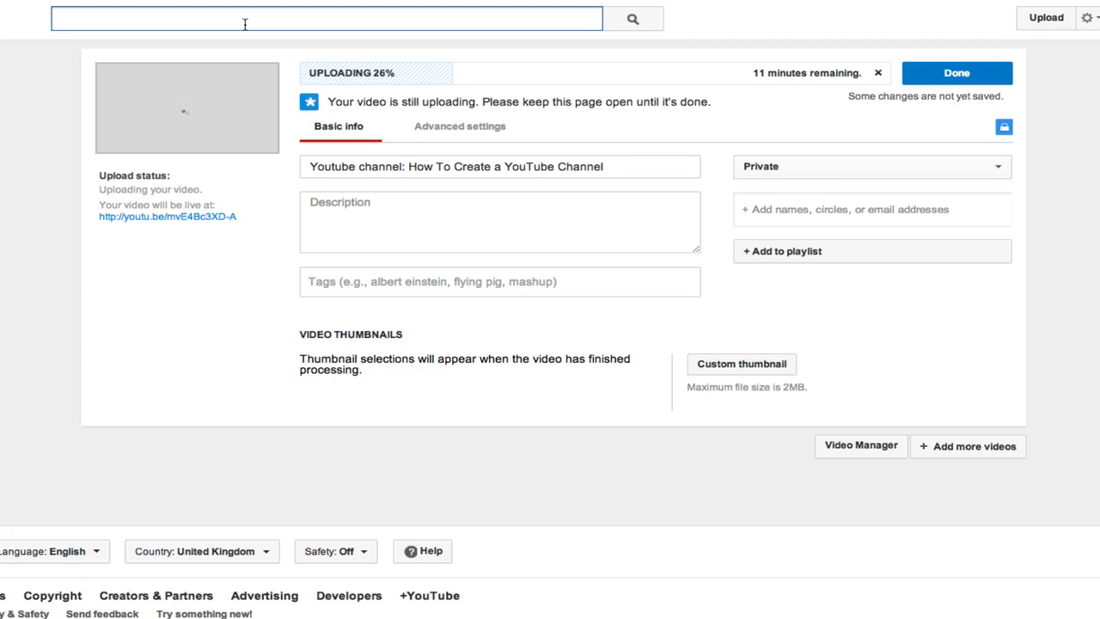
{"action": "left_click", "coordinate": [498, 221]}
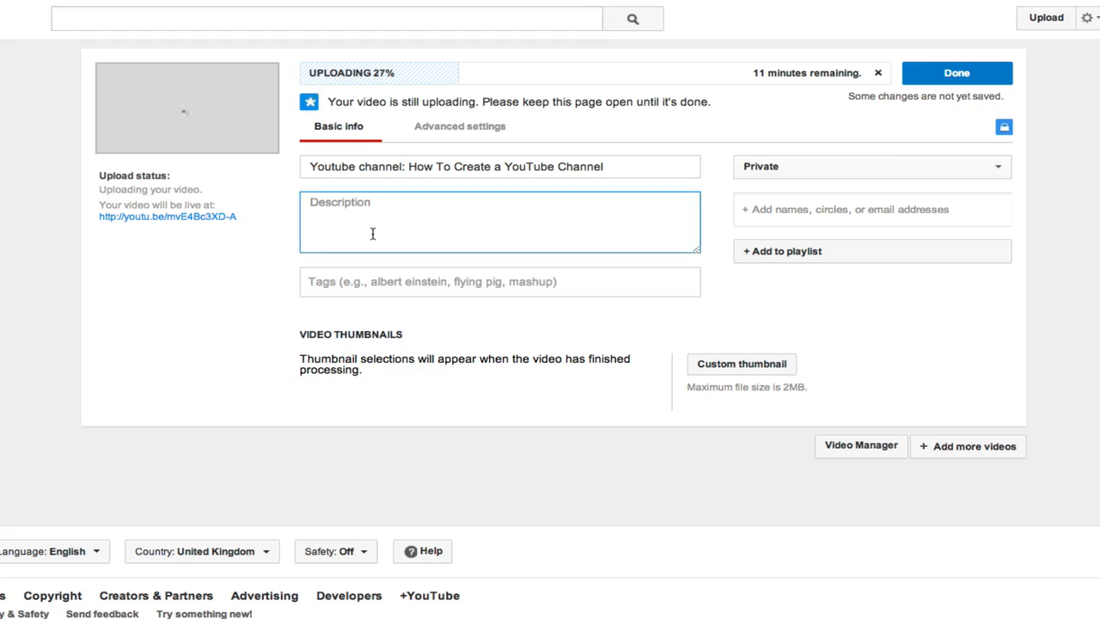
{"action": "type", "text": "How to crea"}
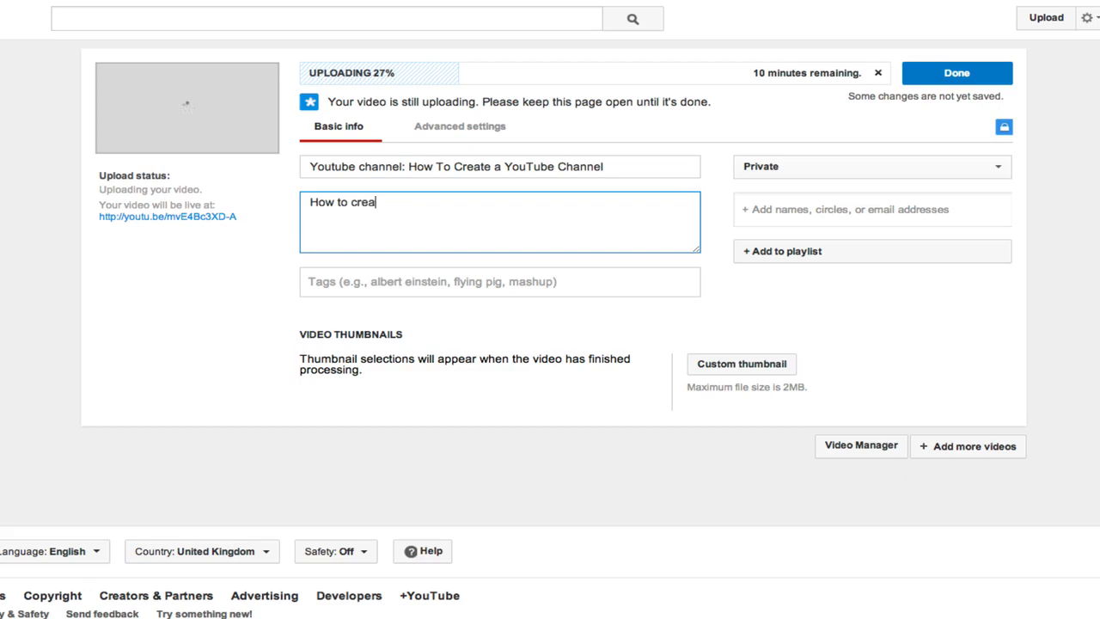
{"action": "type", "text": "te a youtube"}
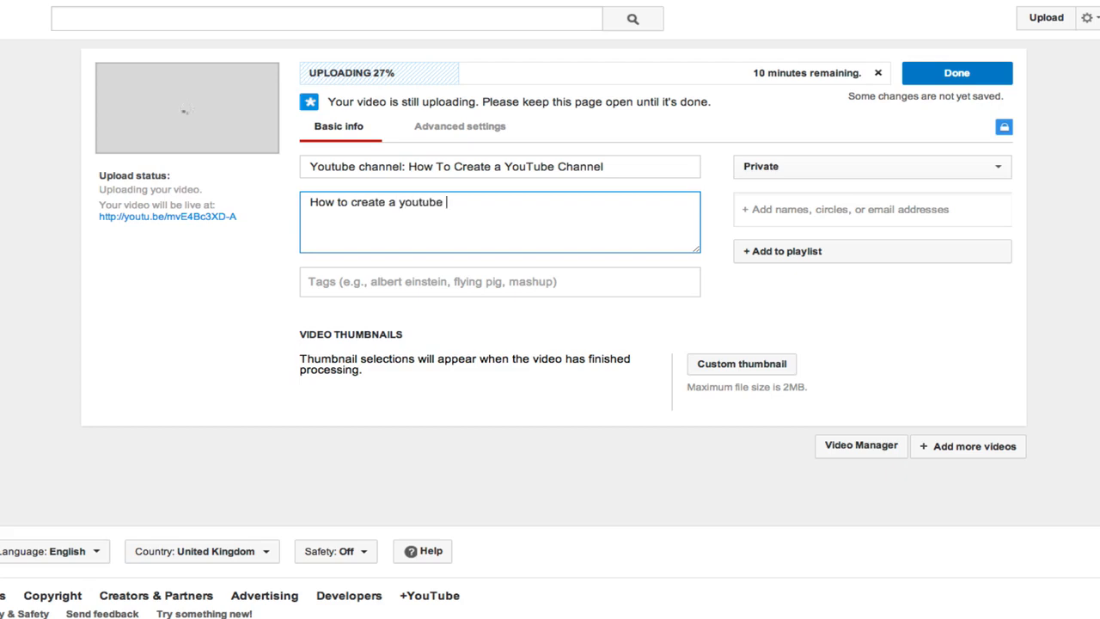
{"action": "type", "text": "channel from sc"}
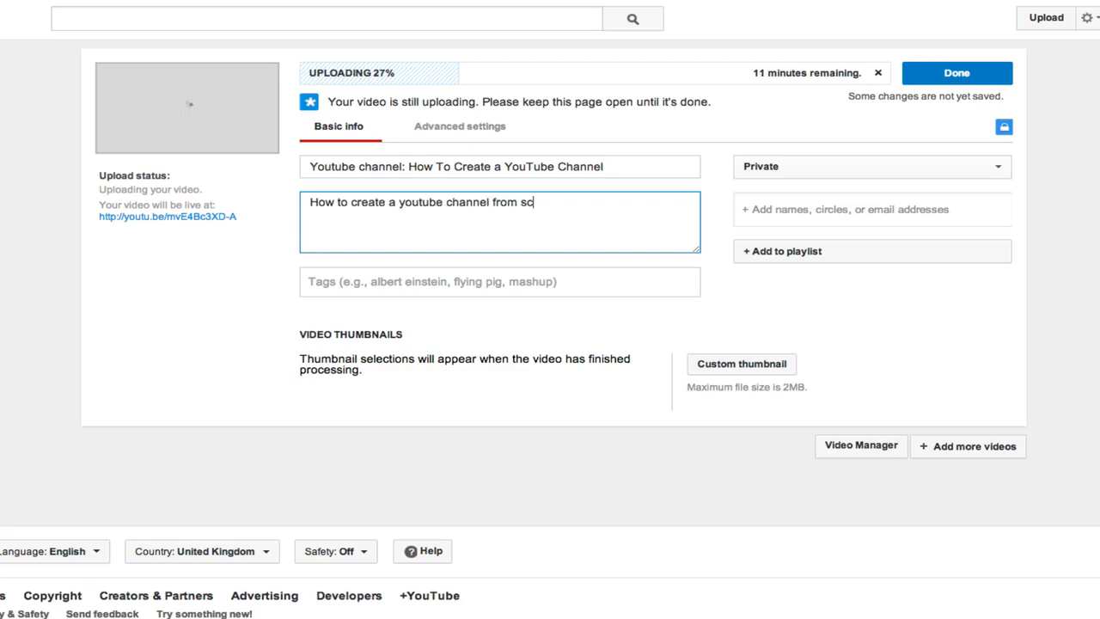
{"action": "type", "text": "ratch in 5 minu"}
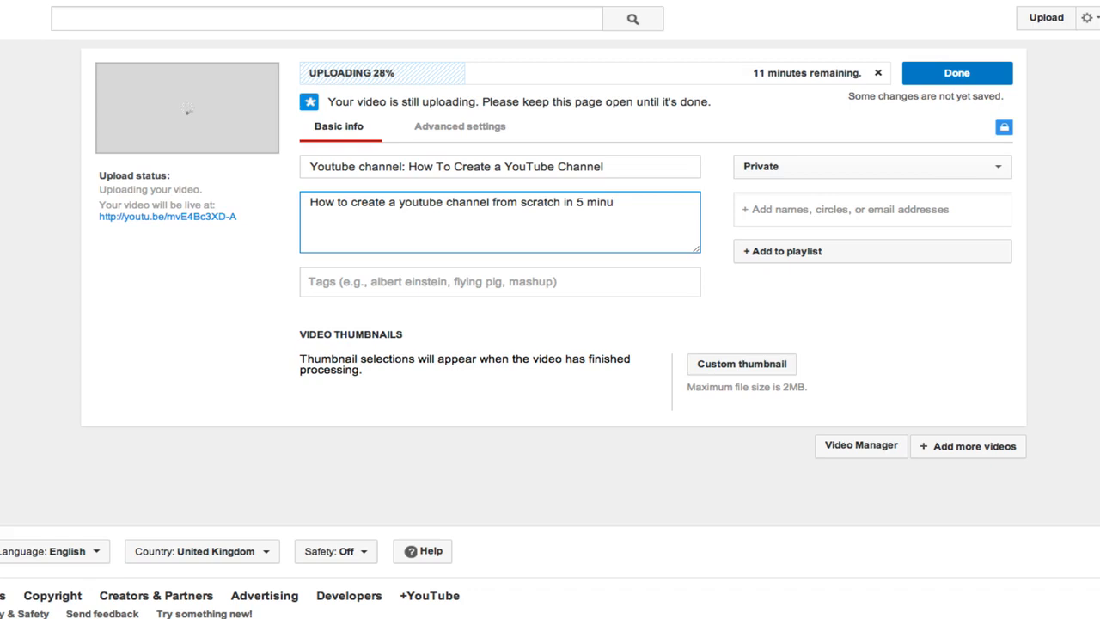
{"action": "type", "text": "tes."}
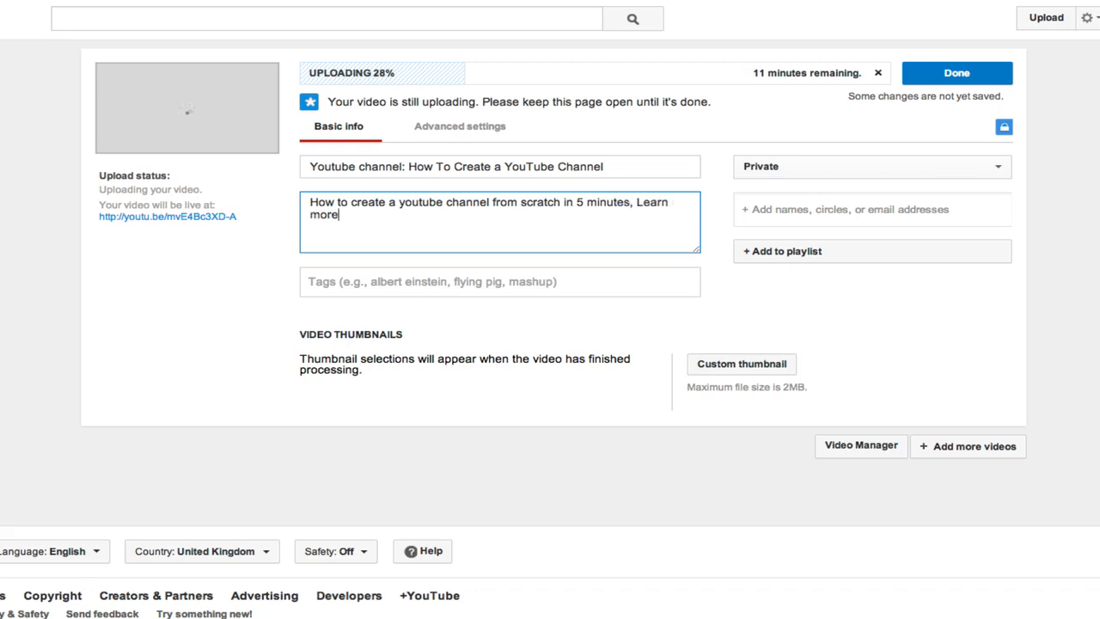
{"action": "type", "text": "great tips fr"}
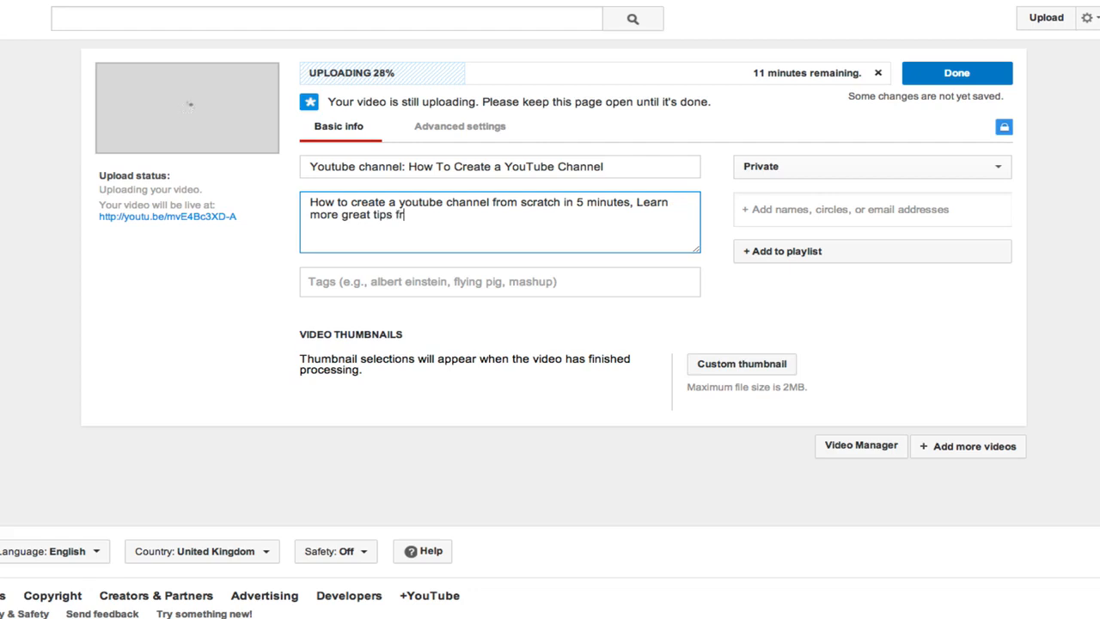
{"action": "type", "text": "om"}
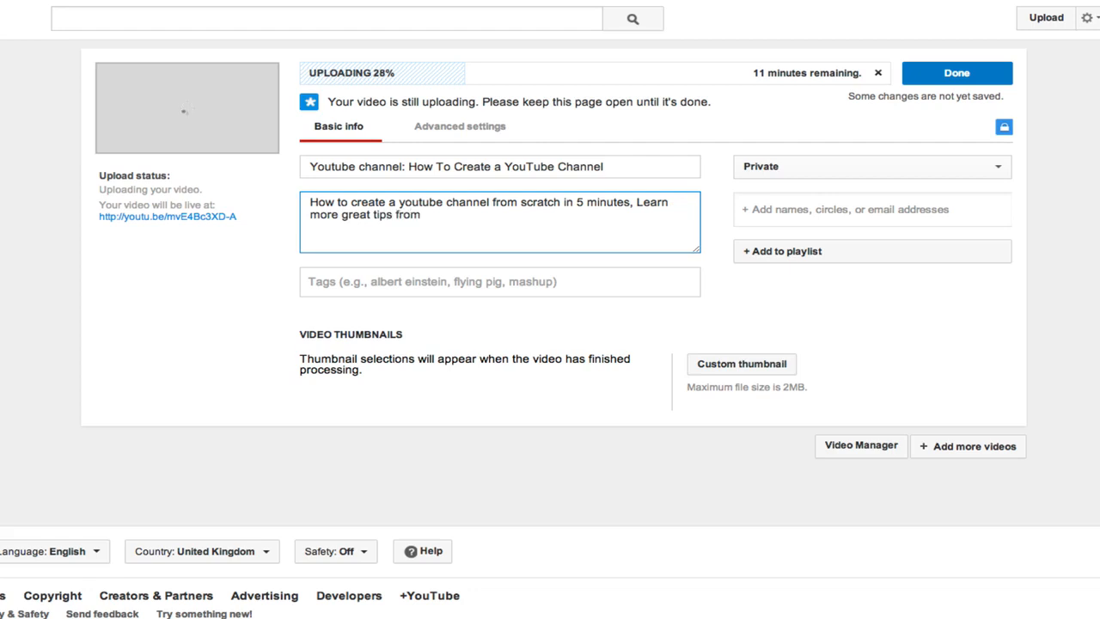
{"action": "type", "text": "youw"}
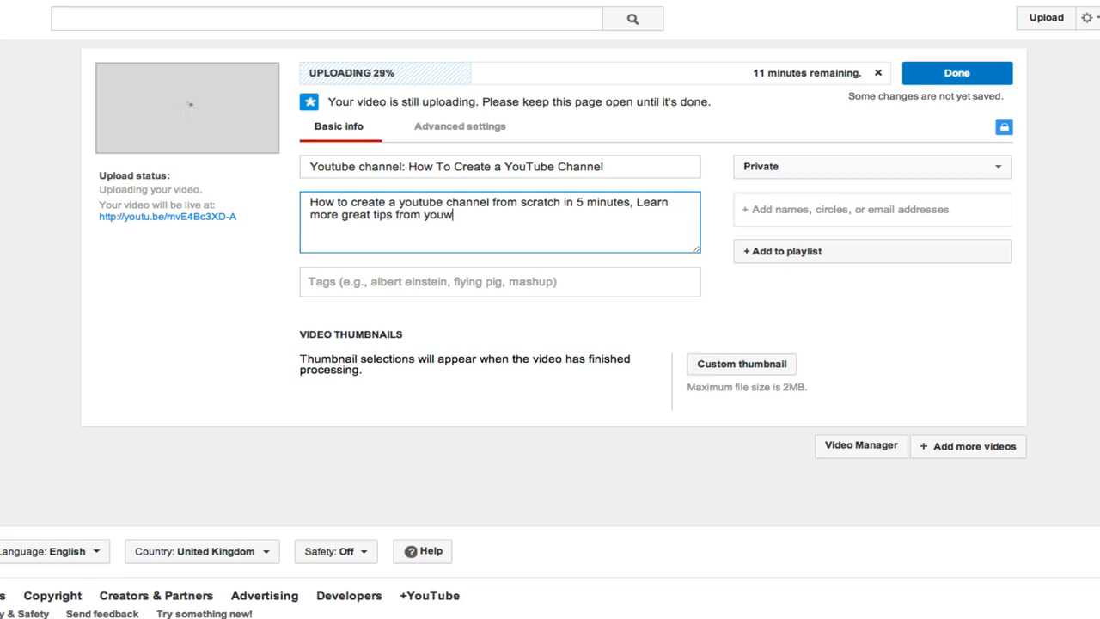
{"action": "type", "text": "ebsite."}
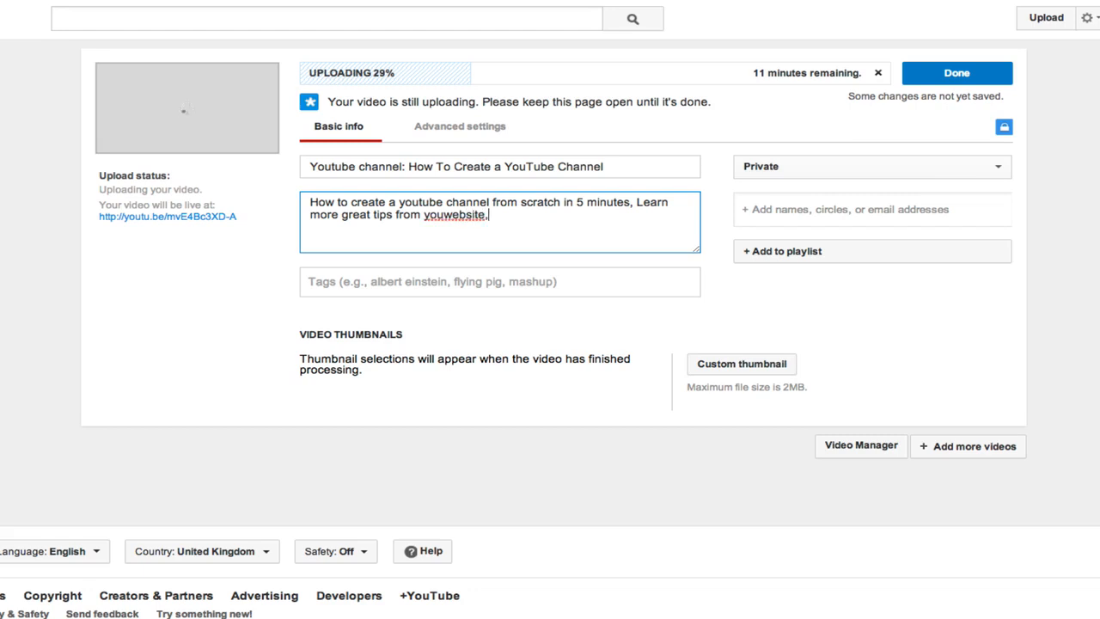
{"action": "type", "text": "com"}
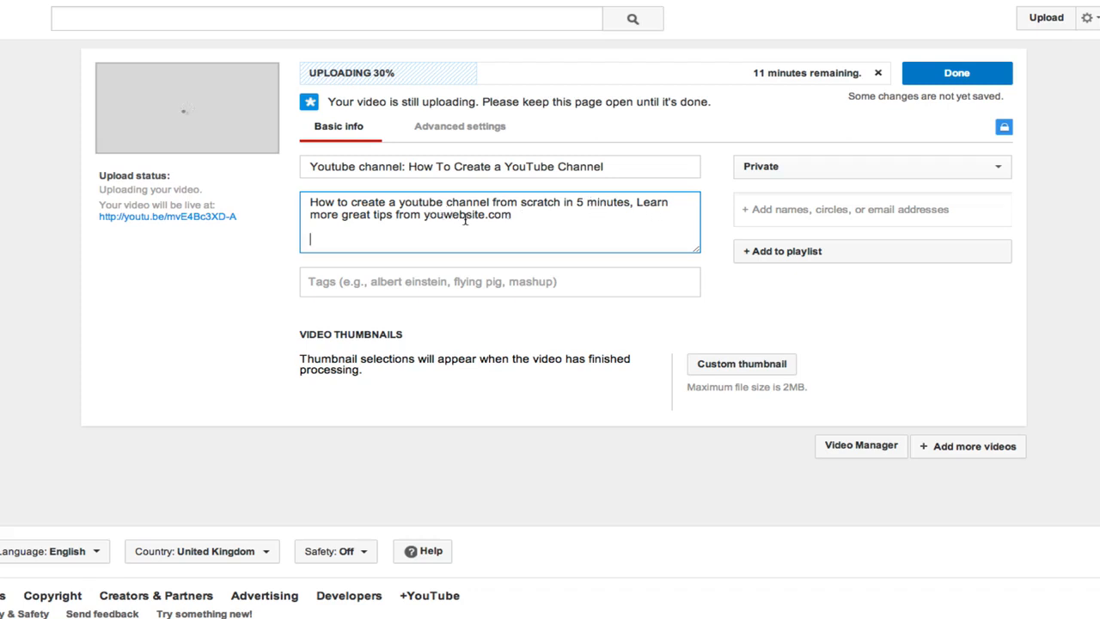
{"action": "mouse_move", "coordinate": [399, 241]}
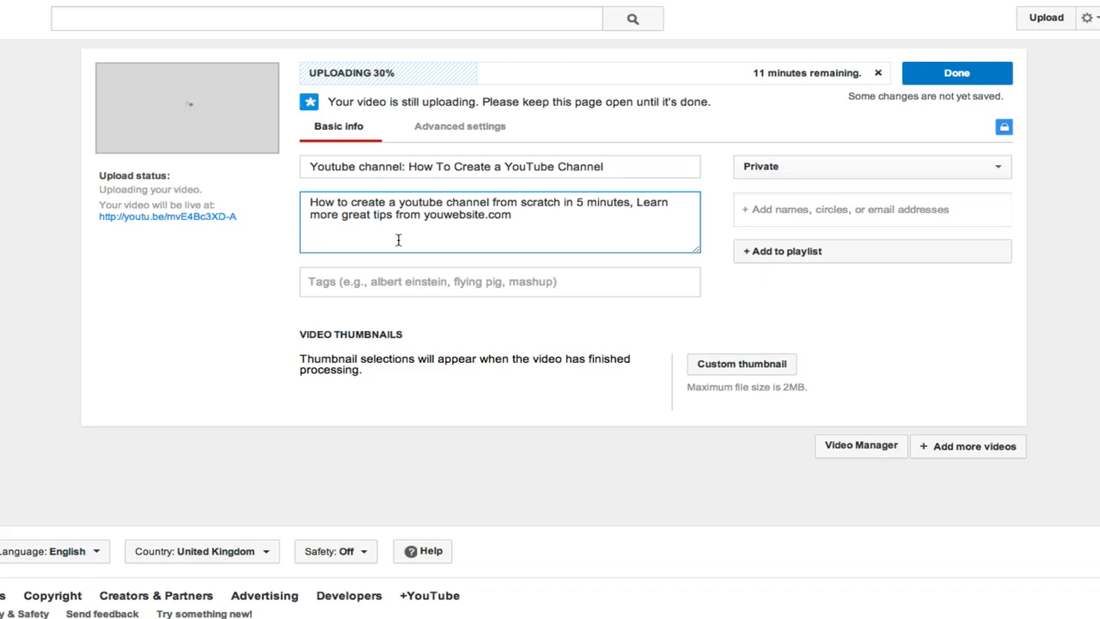
Add lines 'What in the video.', 'Links to social account' and 'Links to website' to the description
{"action": "type", "text": "What in"}
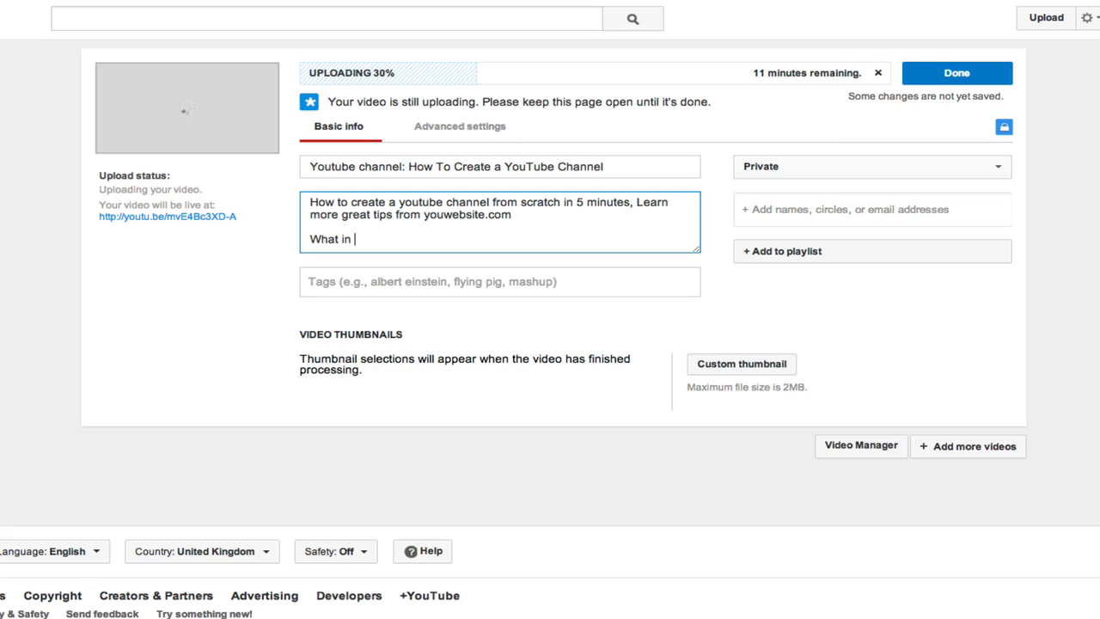
{"action": "type", "text": "the video."}
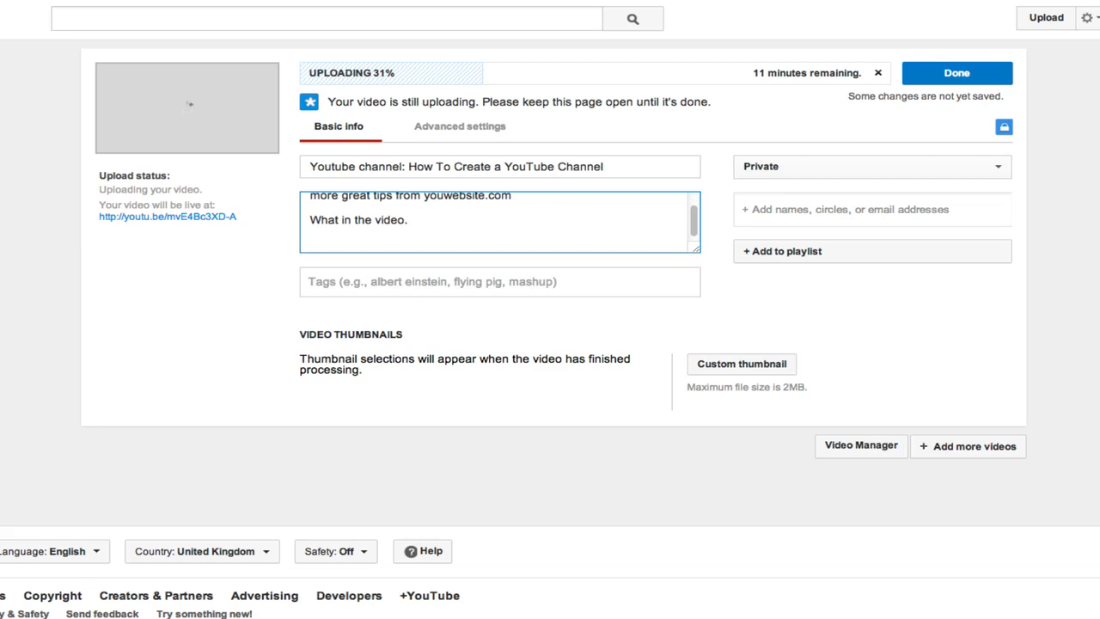
{"action": "type", "text": "L"}
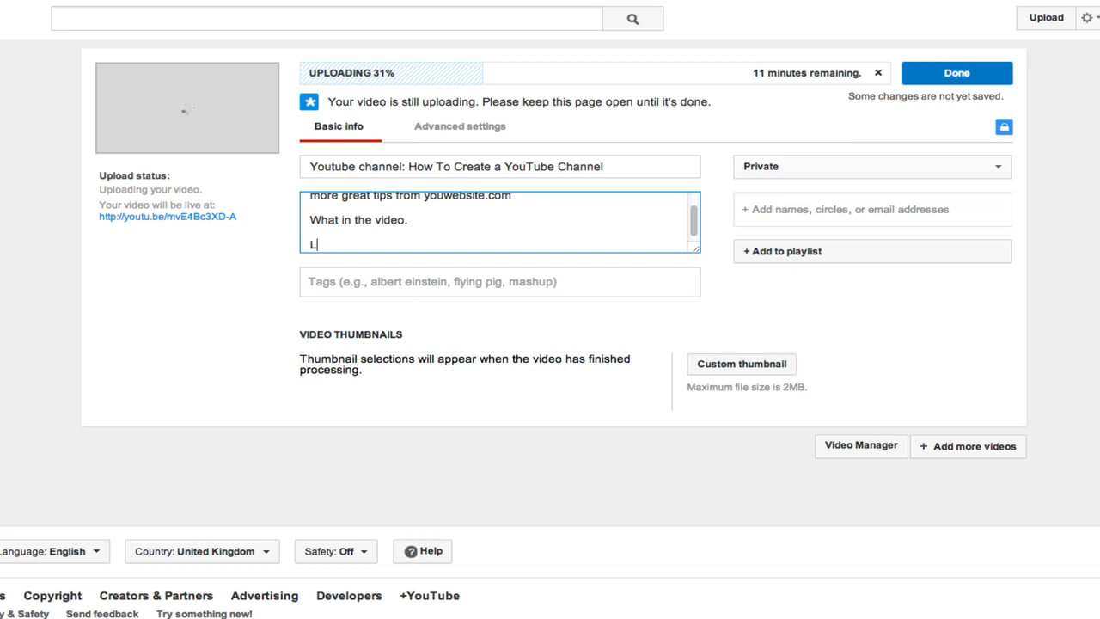
{"action": "type", "text": "inks to social"}
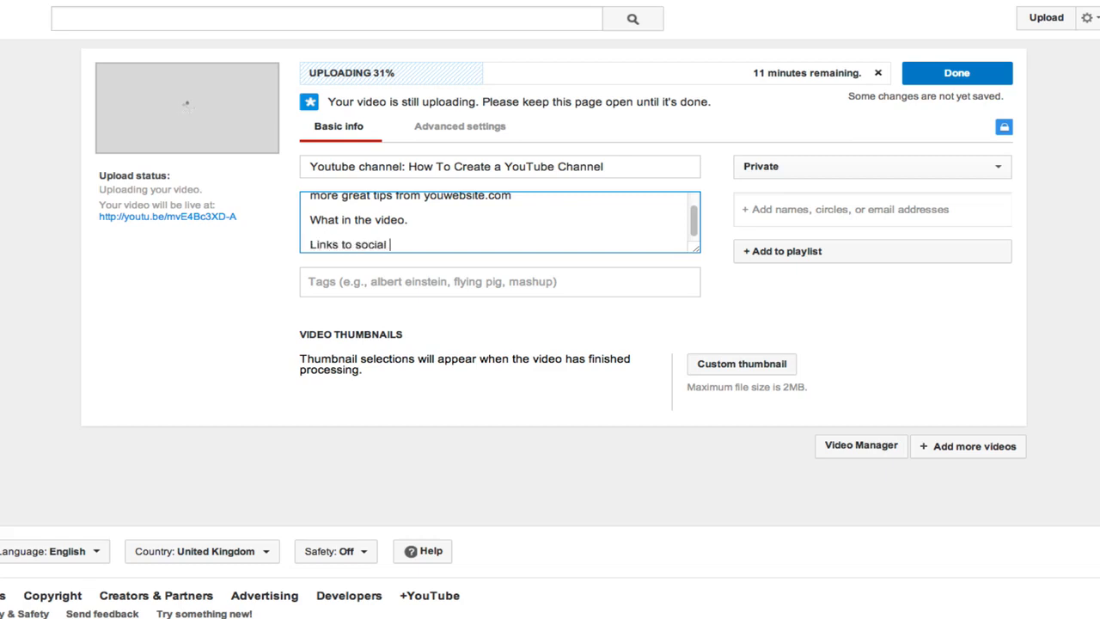
{"action": "type", "text": "account"}
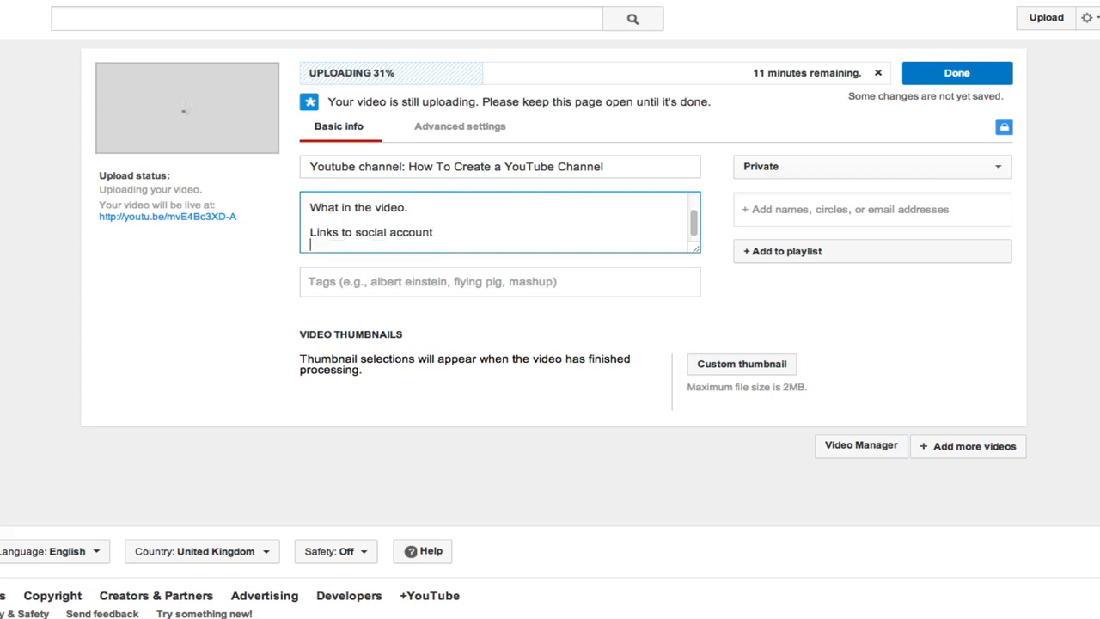
{"action": "type", "text": "Links to website"}
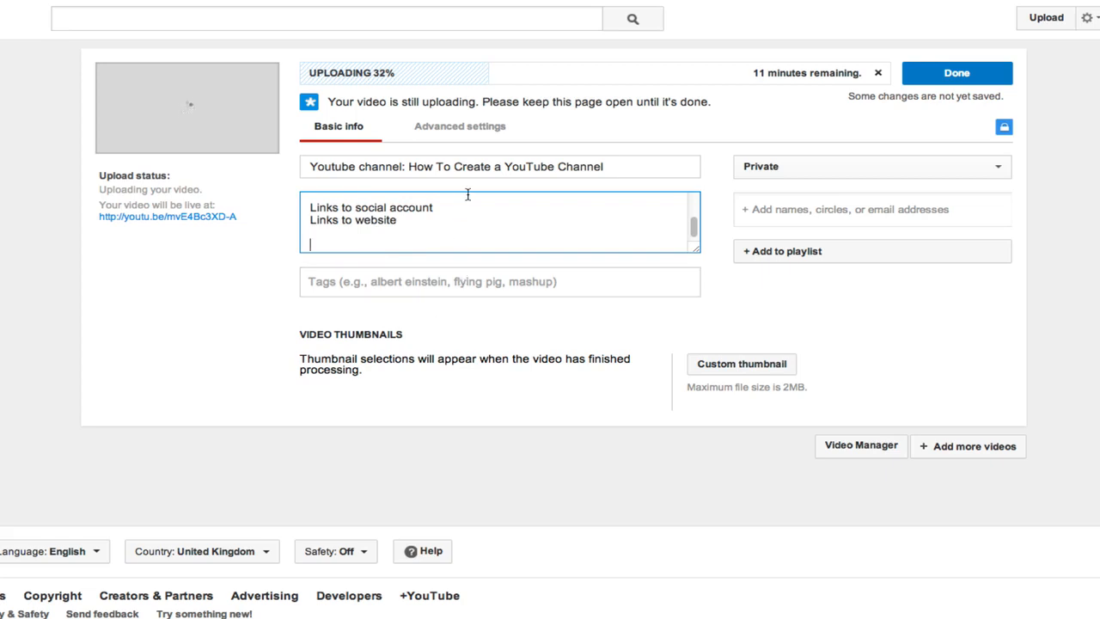
{"action": "type", "text": "What in the video."}
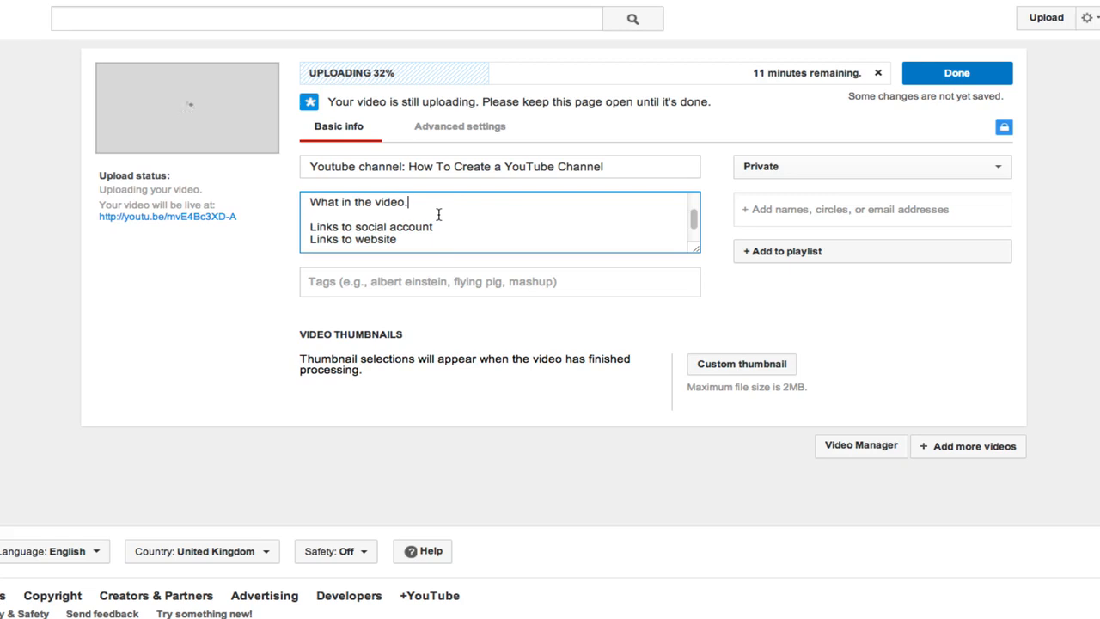
Add the line 'Subscribe to my channel for more awesome content released daily: link'
{"action": "key", "text": "enter"}
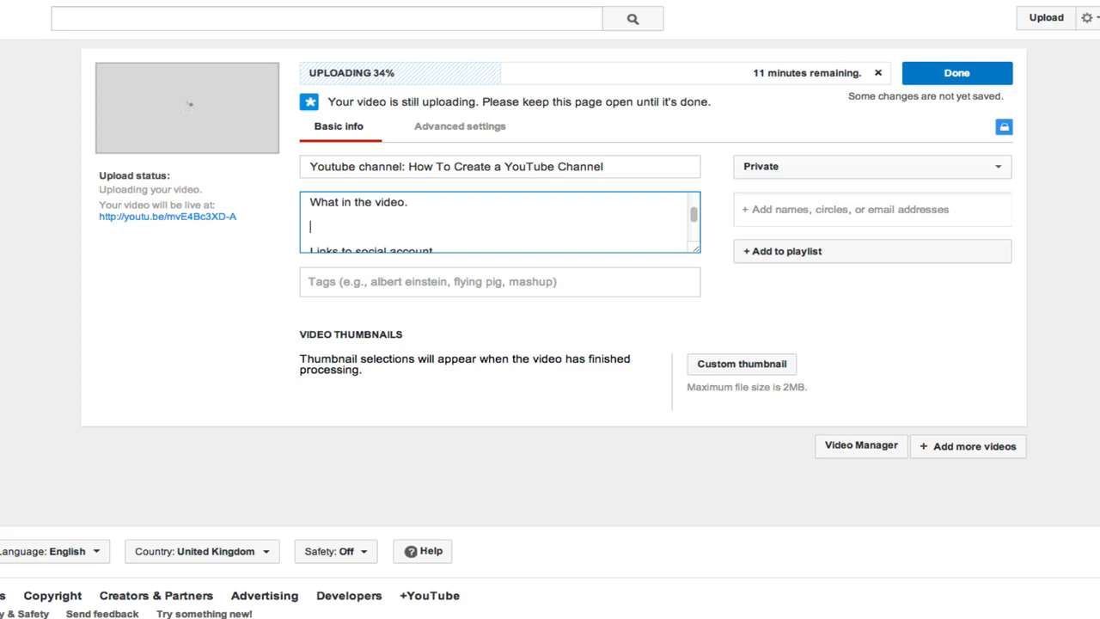
{"action": "type", "text": "Subsc"}
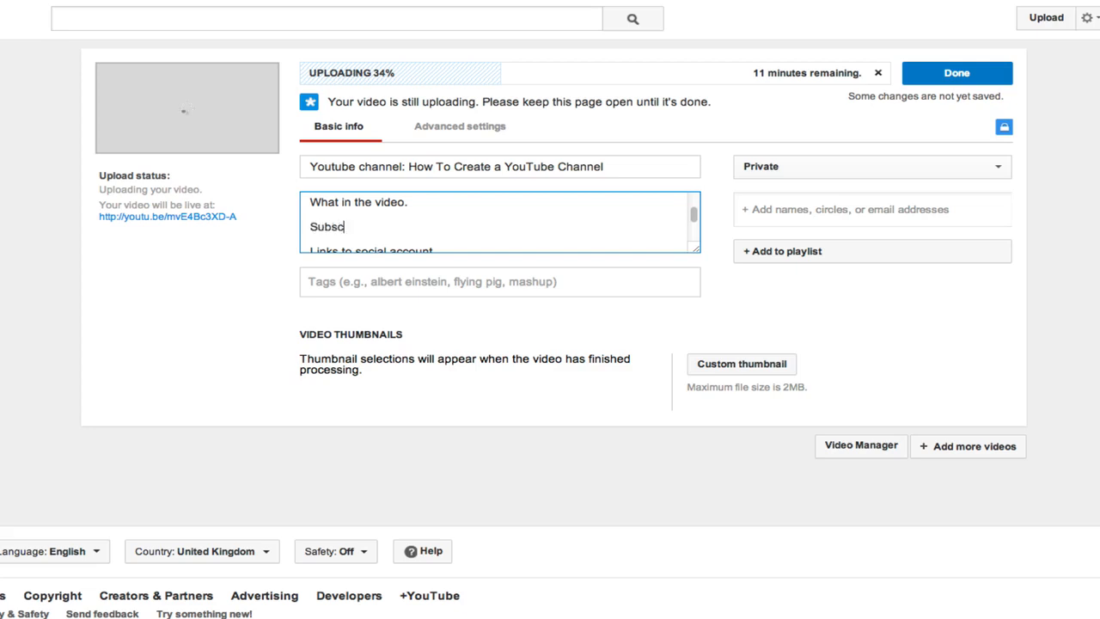
{"action": "type", "text": "ribe to my ch"}
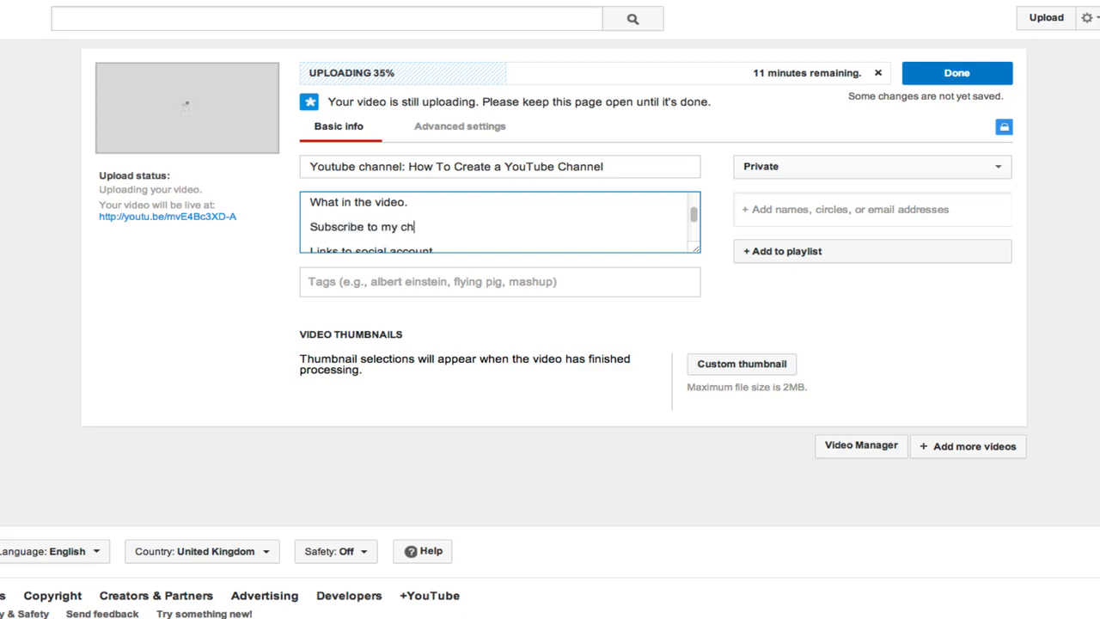
{"action": "type", "text": "annel for more"}
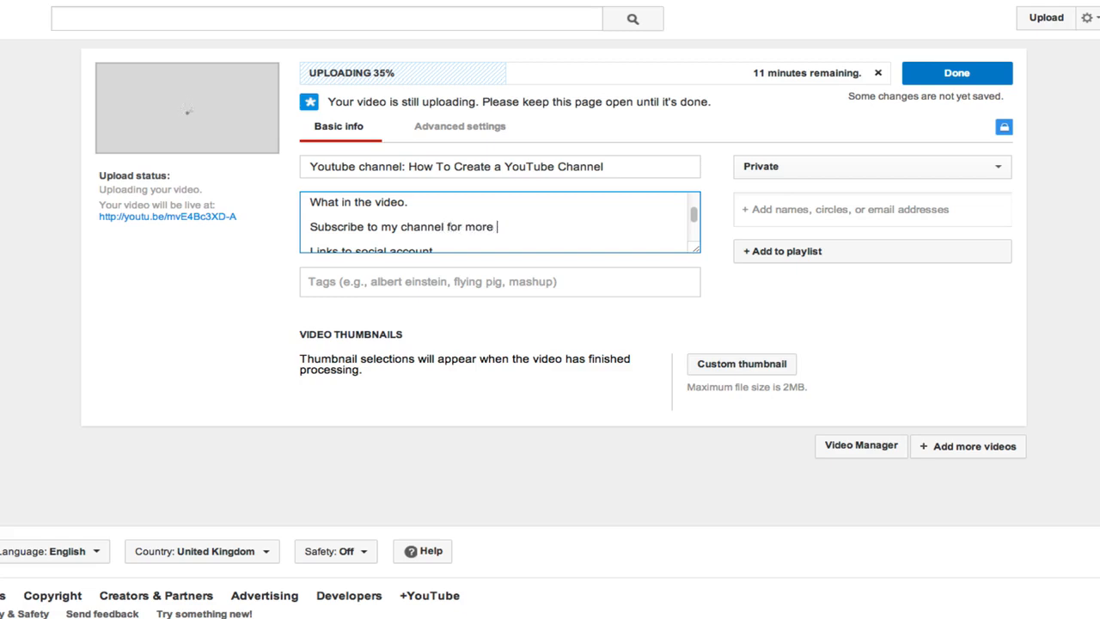
{"action": "type", "text": "awesome content"}
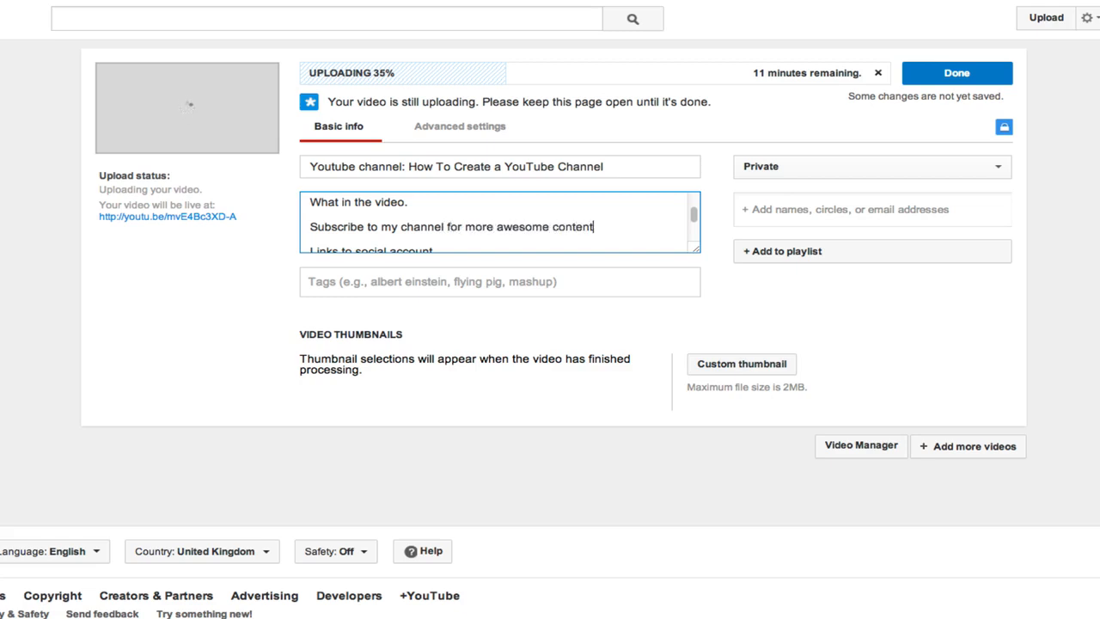
{"action": "type", "text": "released"}
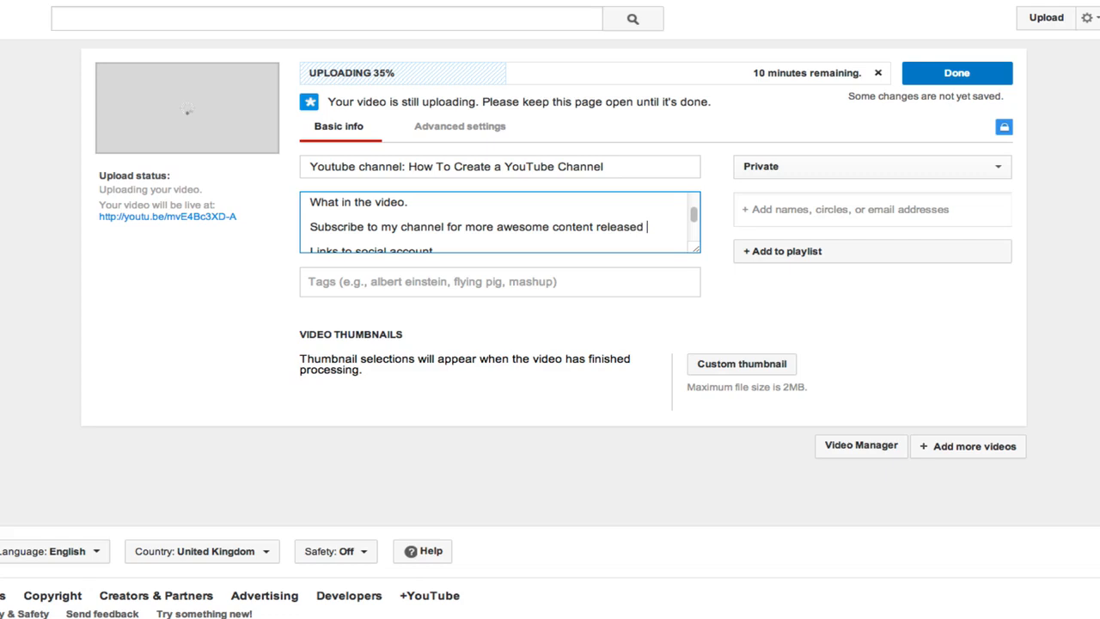
{"action": "type", "text": "daily:"}
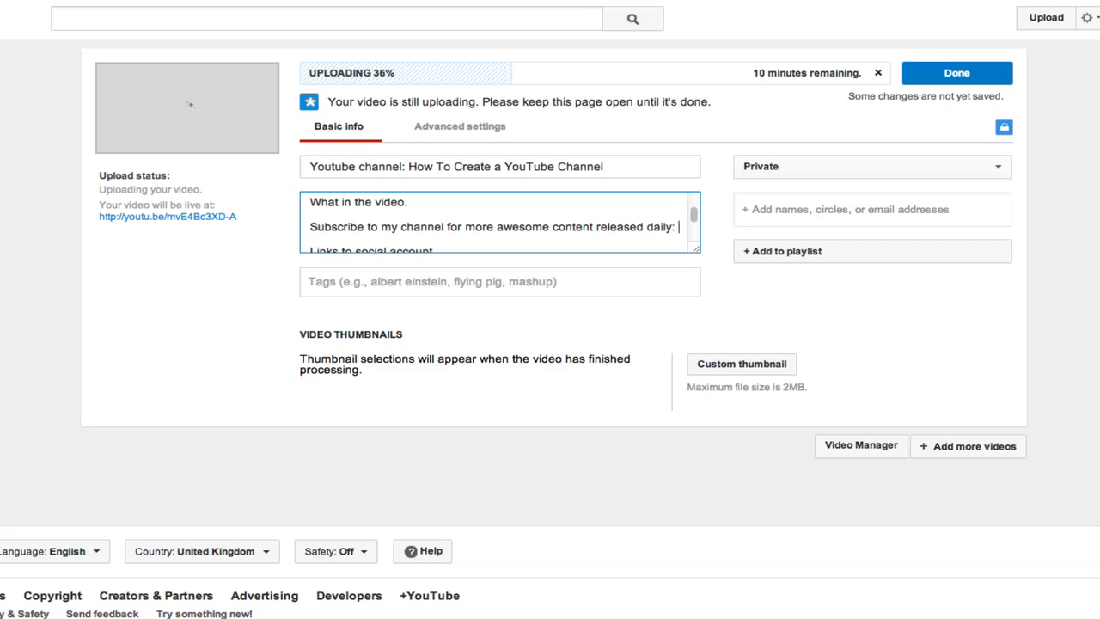
{"action": "type", "text": "link"}
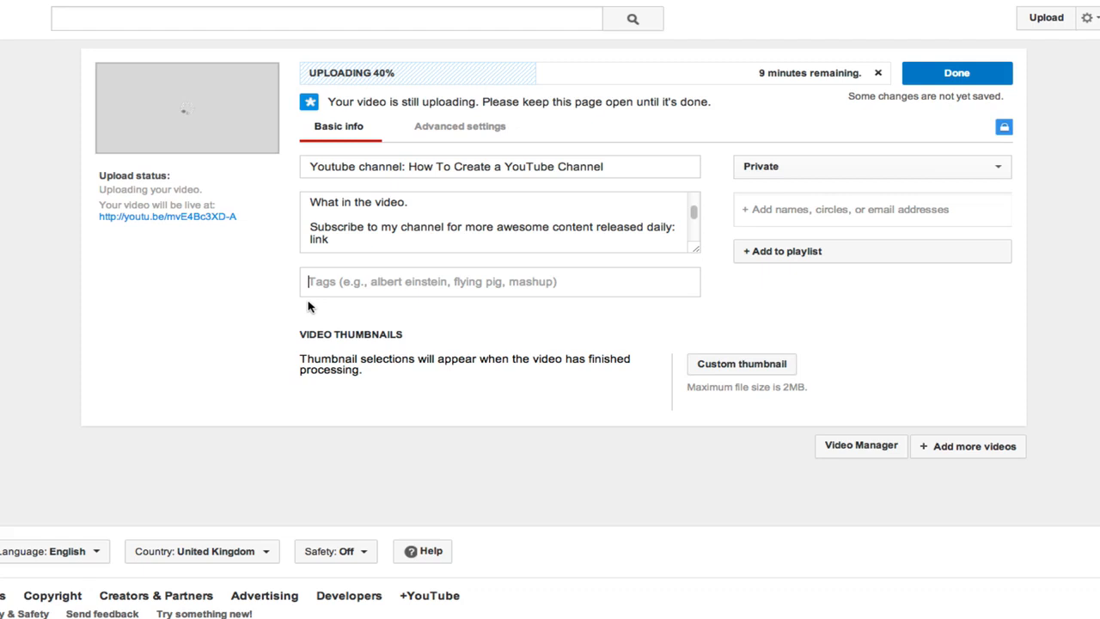
{"action": "mouse_move", "coordinate": [361, 310]}
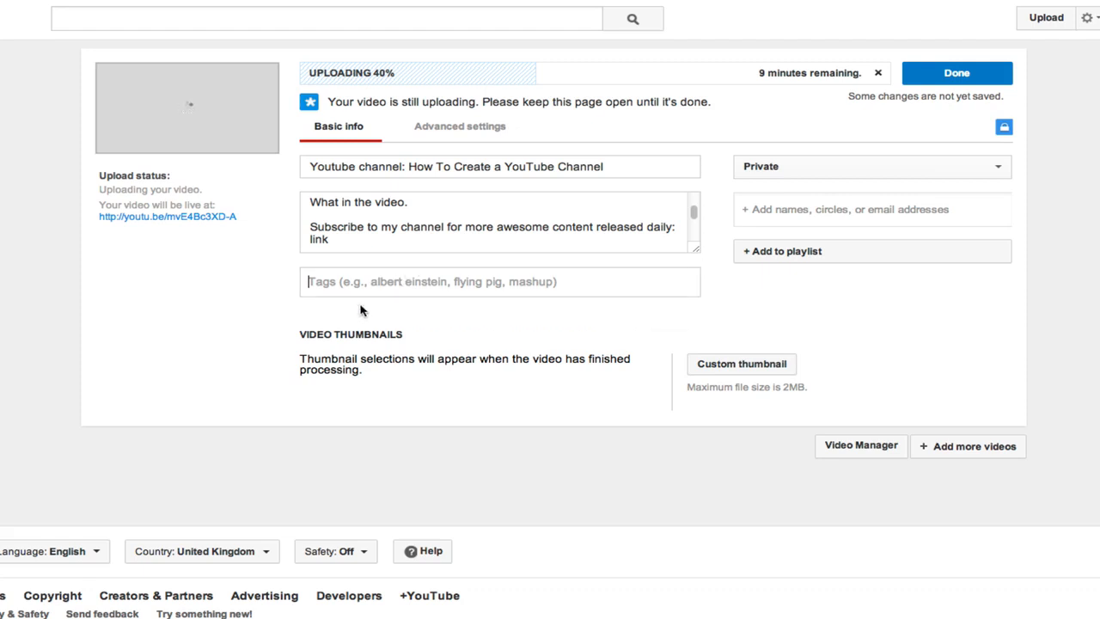
{"action": "mouse_move", "coordinate": [361, 309]}
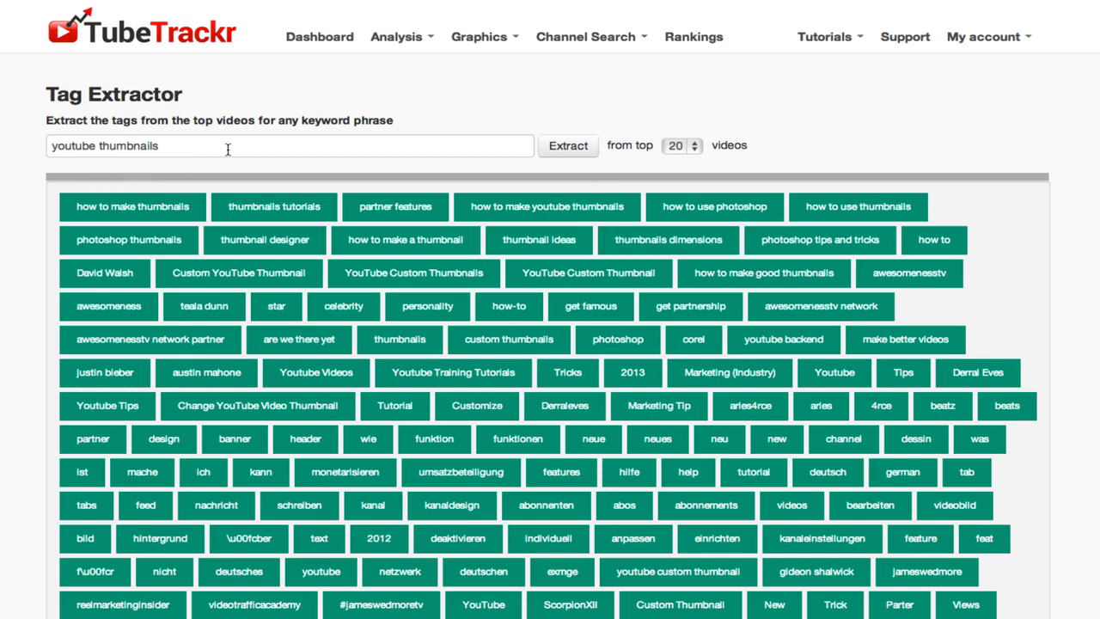
Extract tags from the top 20 videos for the keyword 'youtube channel' in Tag Extractor
{"action": "double_click", "coordinate": [103, 144]}
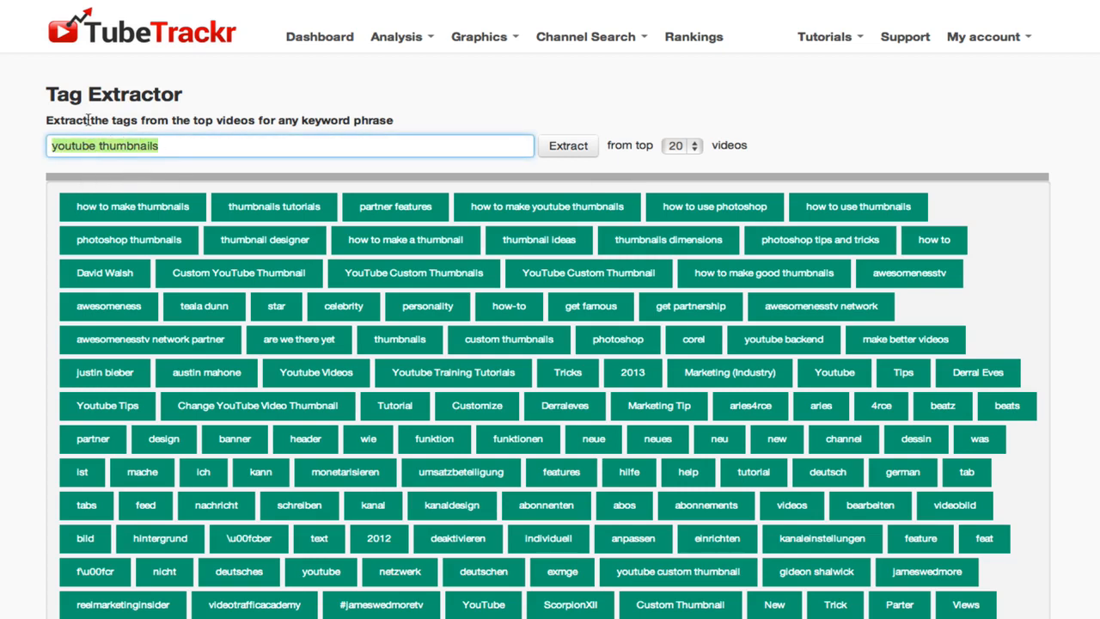
{"action": "mouse_move", "coordinate": [274, 206]}
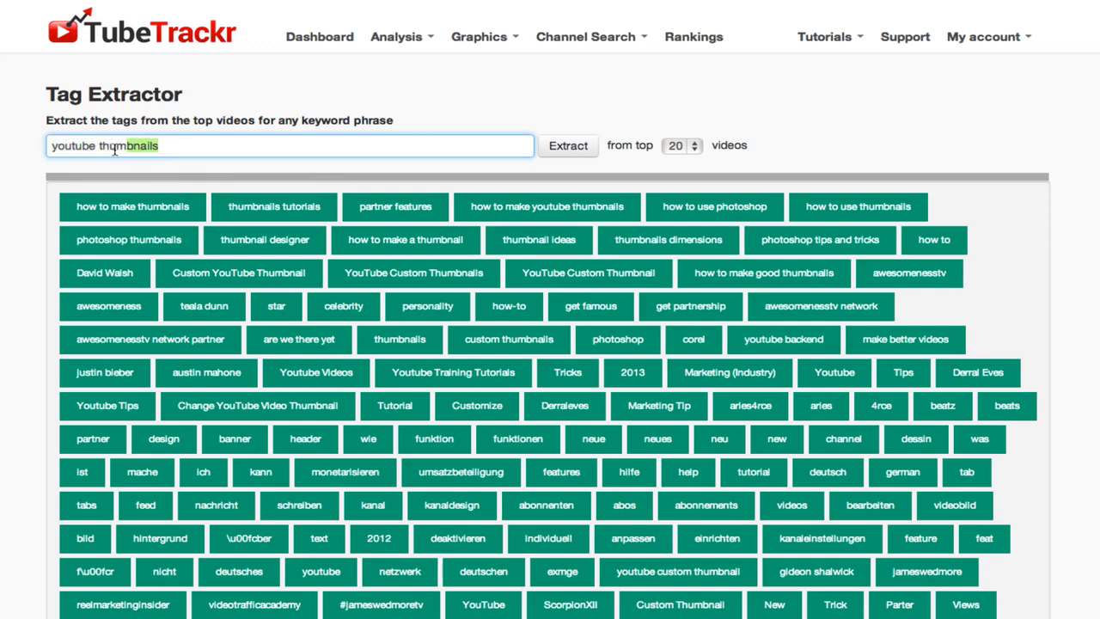
{"action": "type", "text": "youtube cha"}
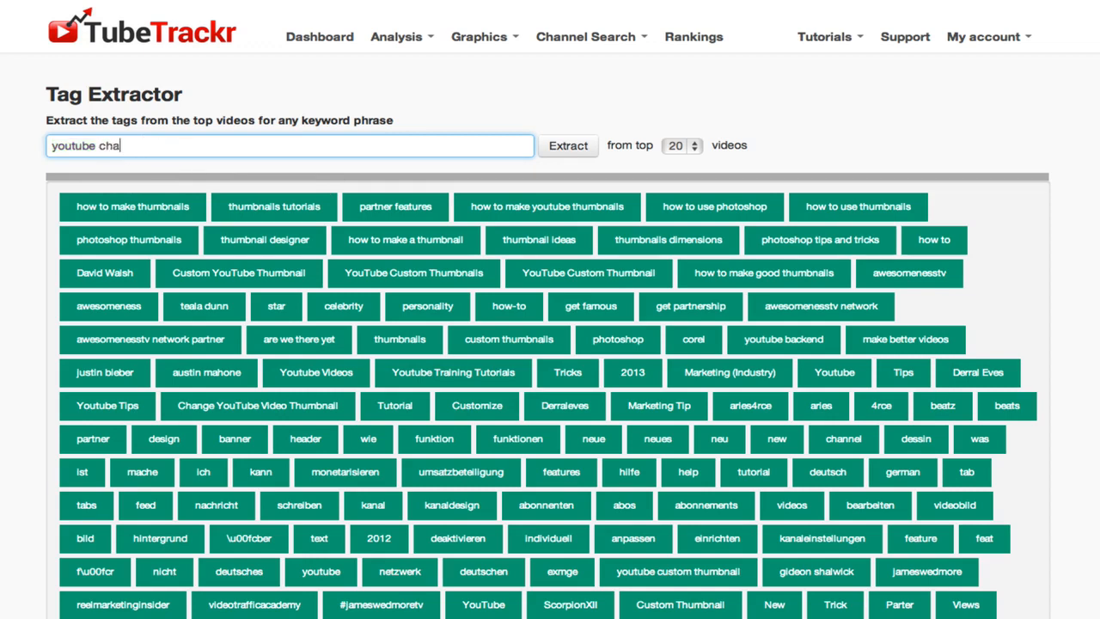
{"action": "type", "text": "nnel"}
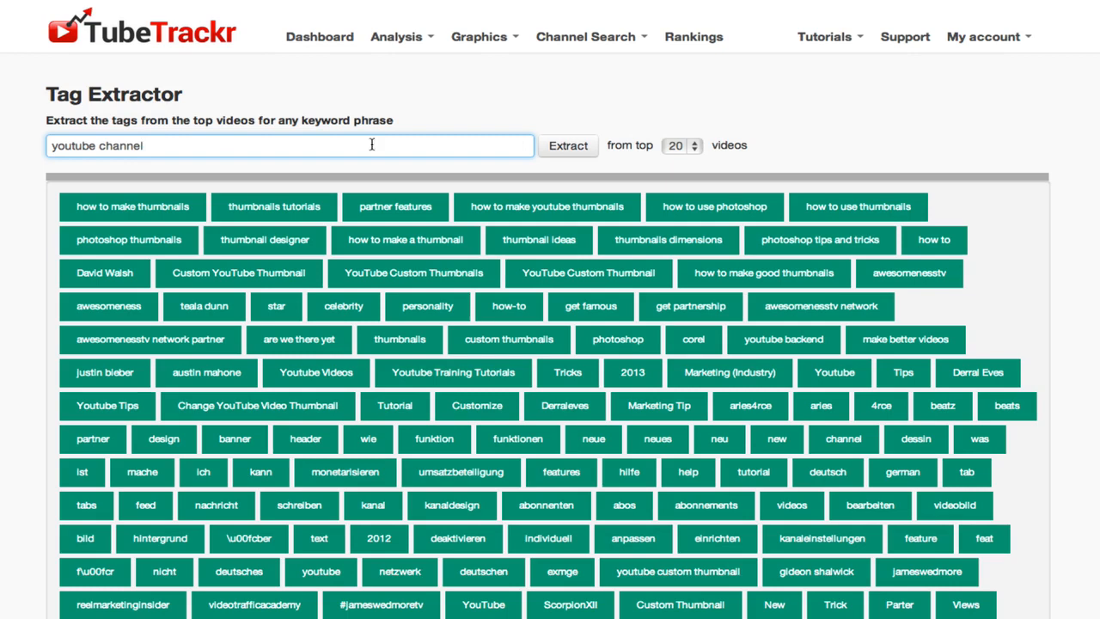
{"action": "left_click", "coordinate": [678, 144]}
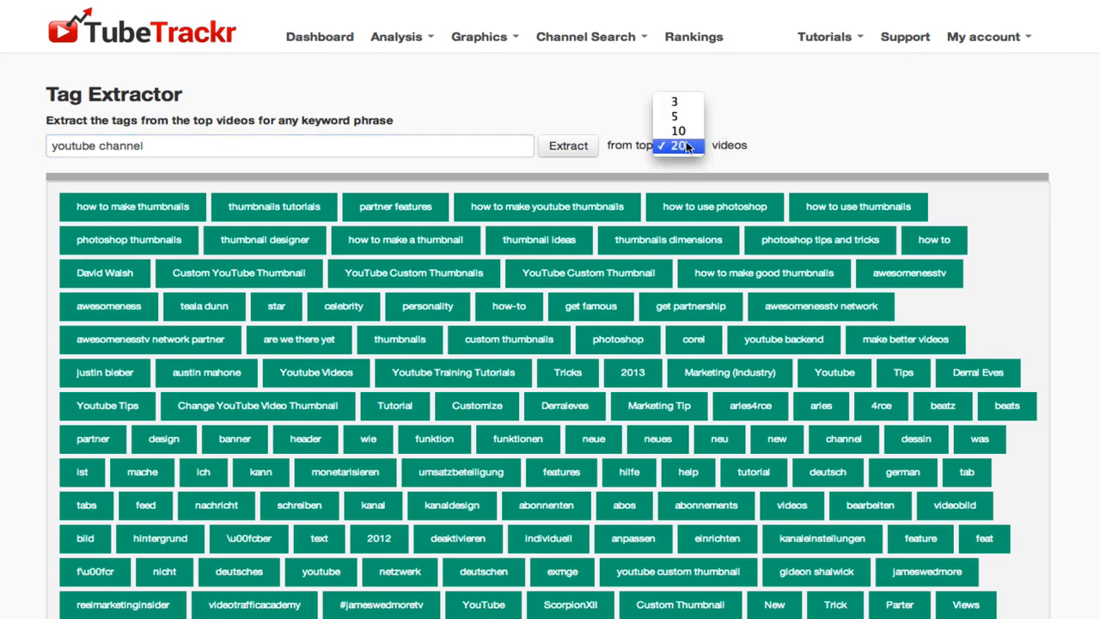
{"action": "left_click", "coordinate": [677, 145]}
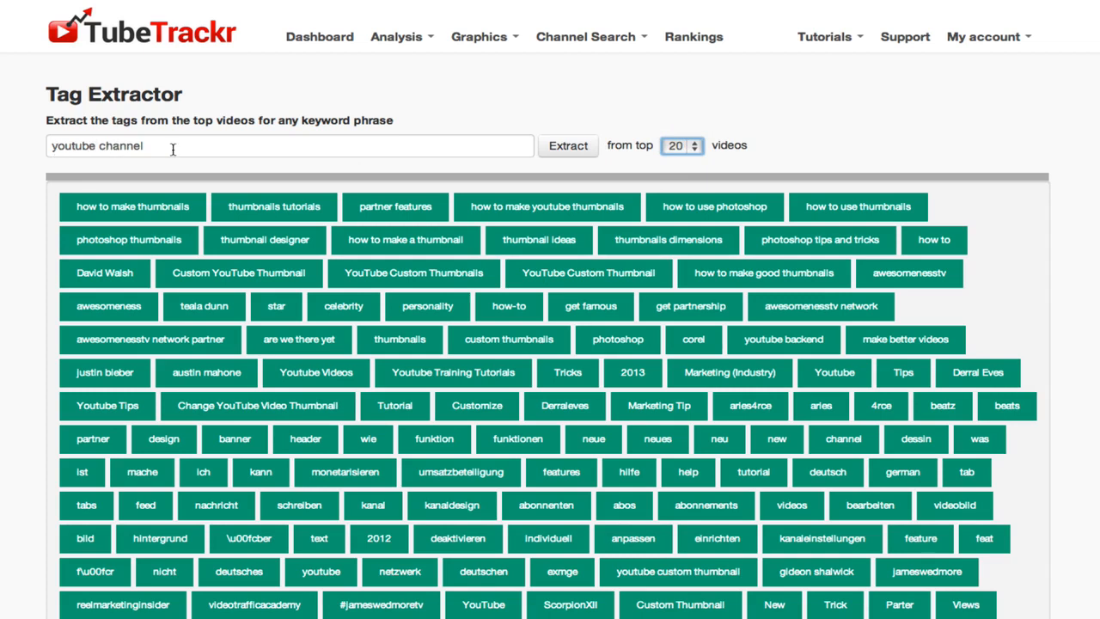
{"action": "left_click", "coordinate": [567, 144]}
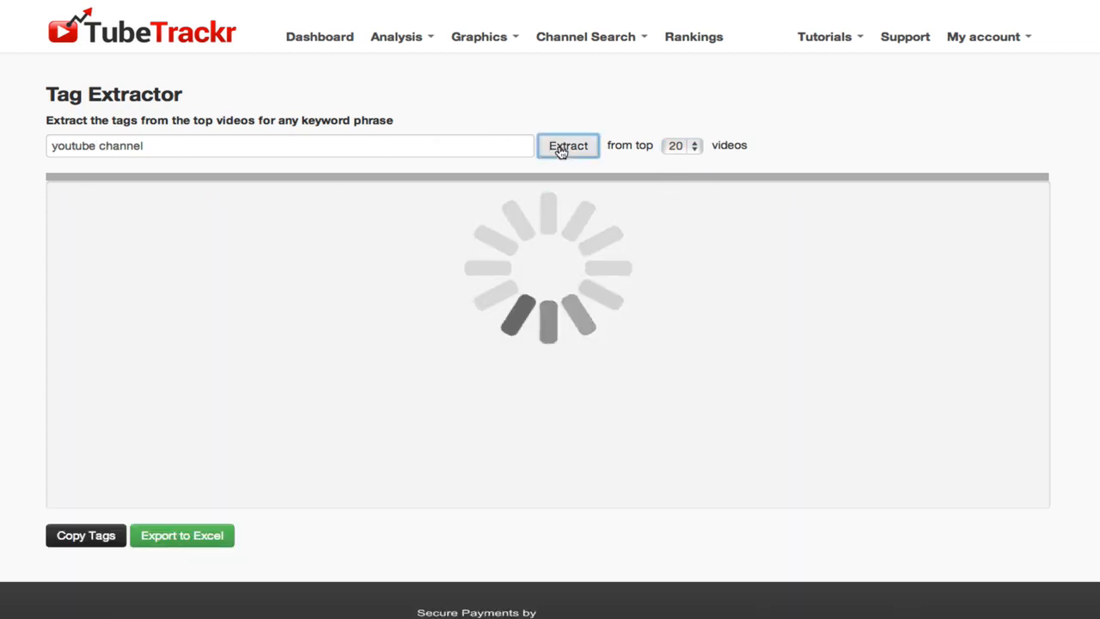
{"action": "left_click", "coordinate": [567, 144]}
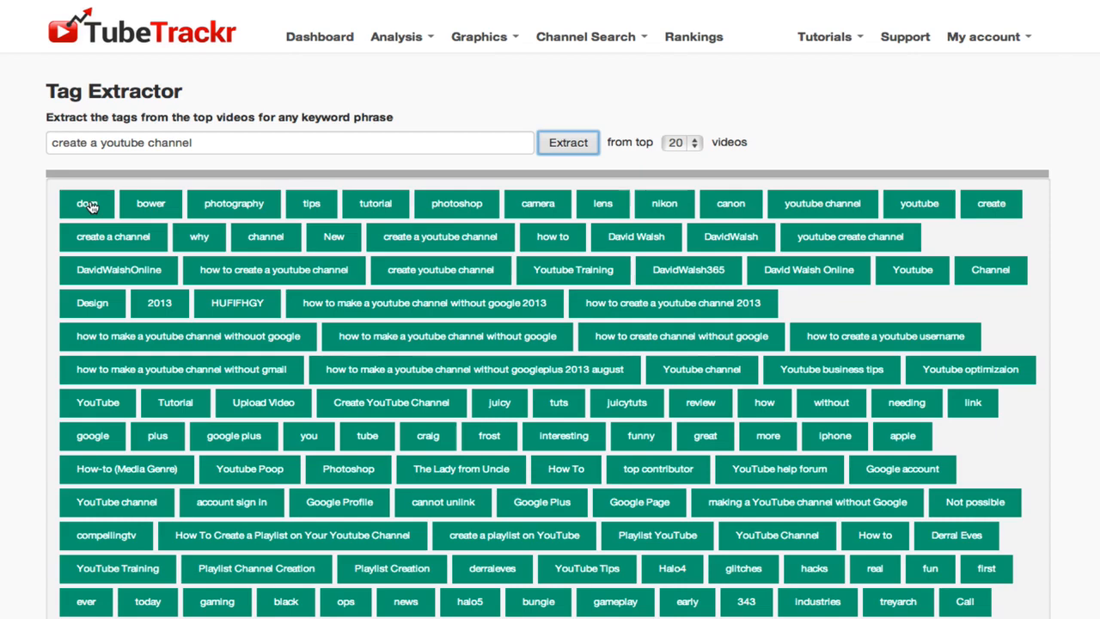
{"action": "left_click", "coordinate": [86, 203]}
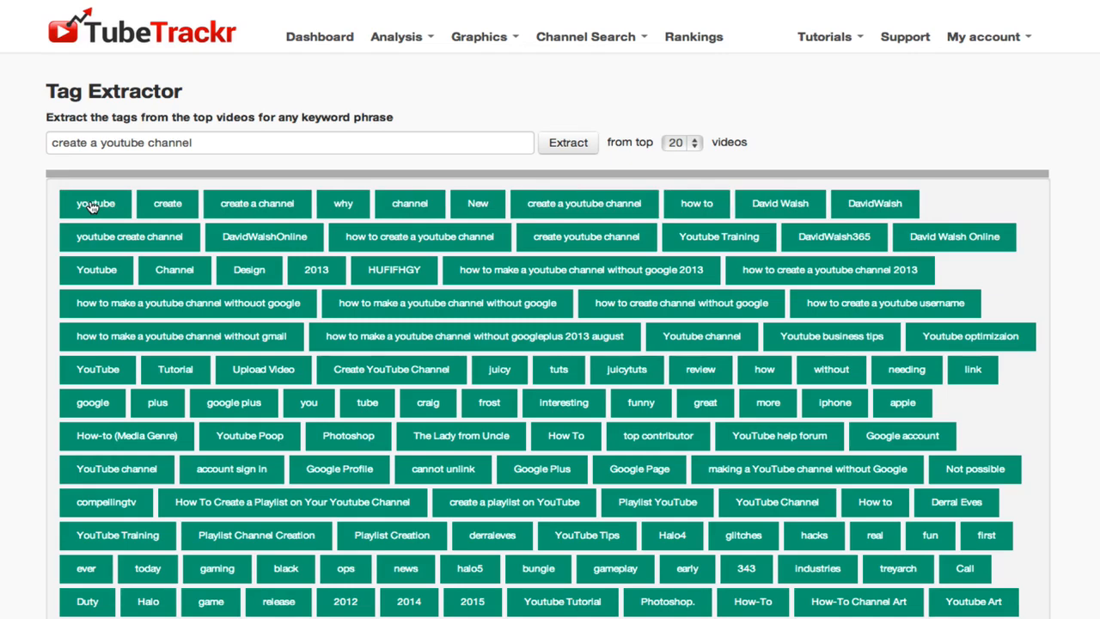
{"action": "left_click", "coordinate": [96, 203]}
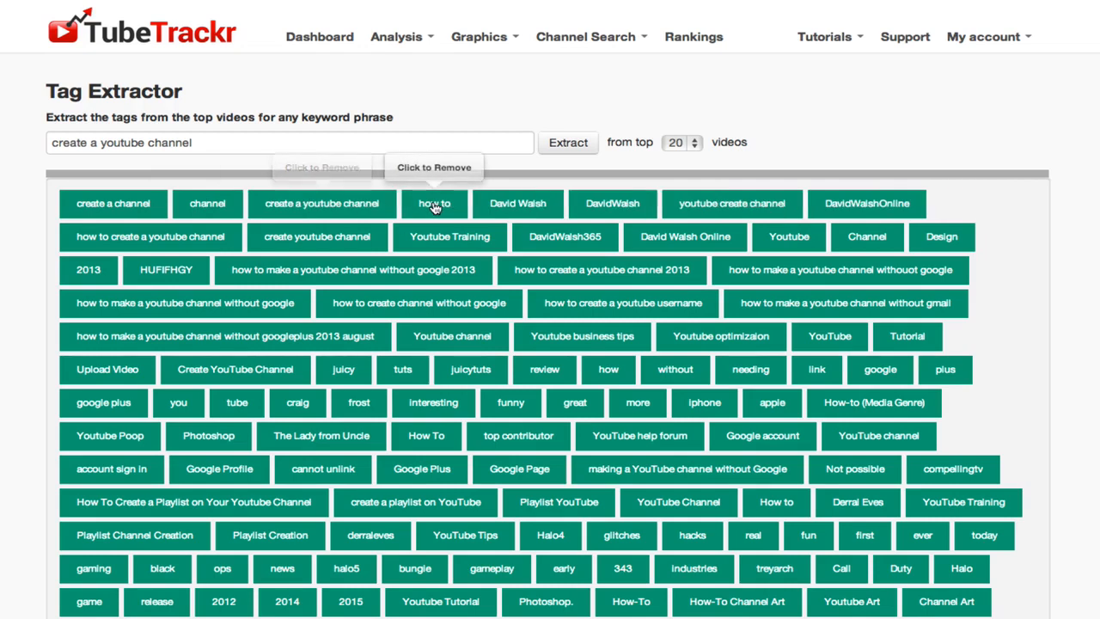
{"action": "left_click", "coordinate": [433, 203]}
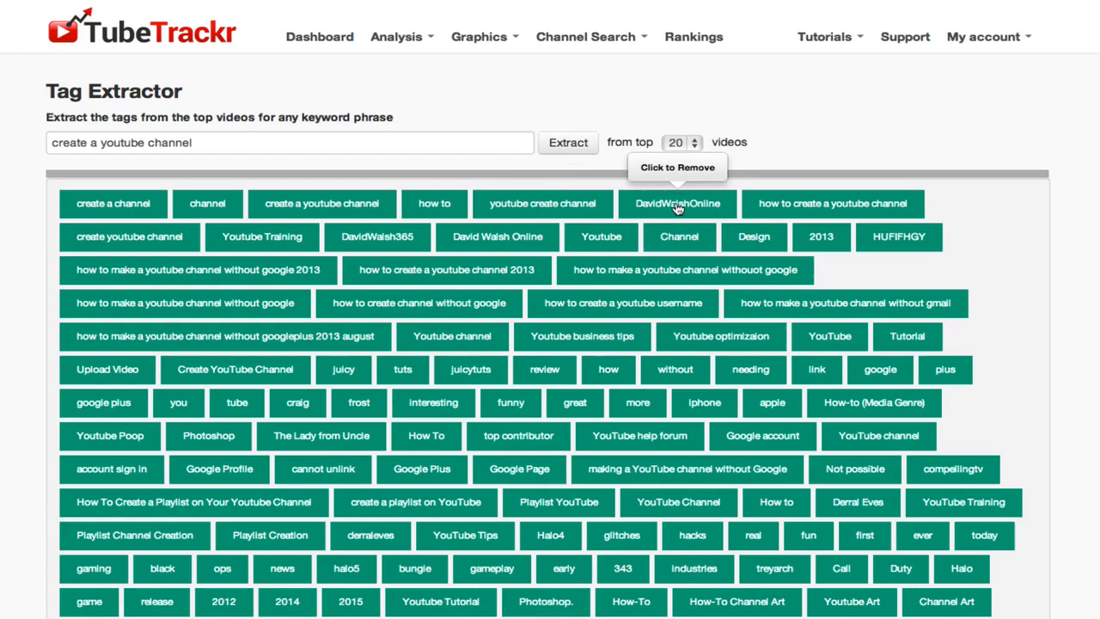
{"action": "left_click", "coordinate": [678, 202]}
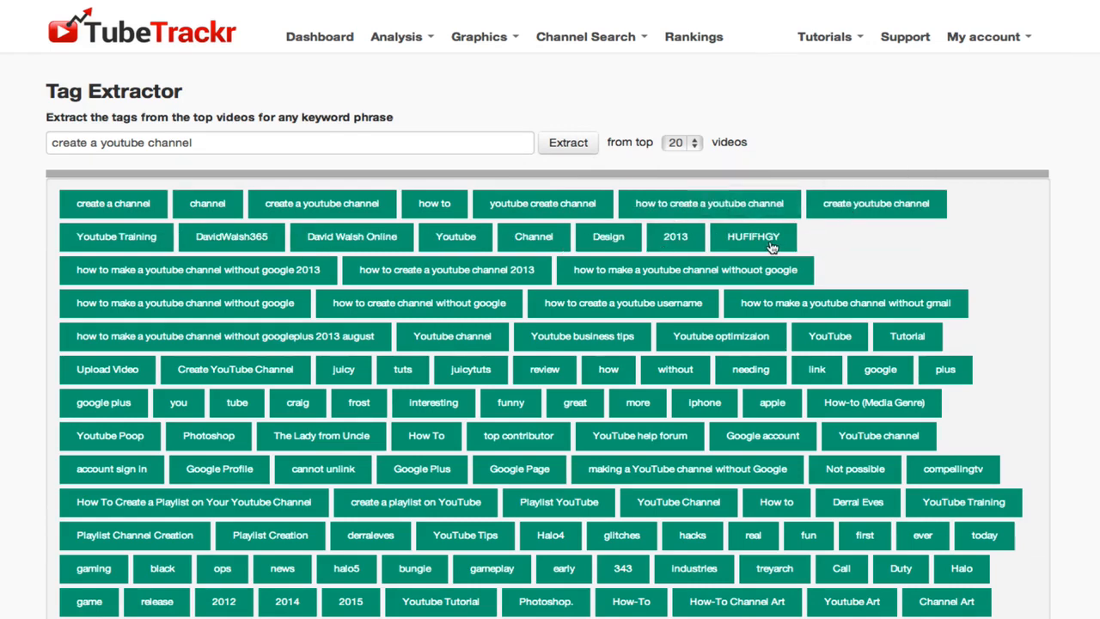
{"action": "left_click", "coordinate": [753, 237]}
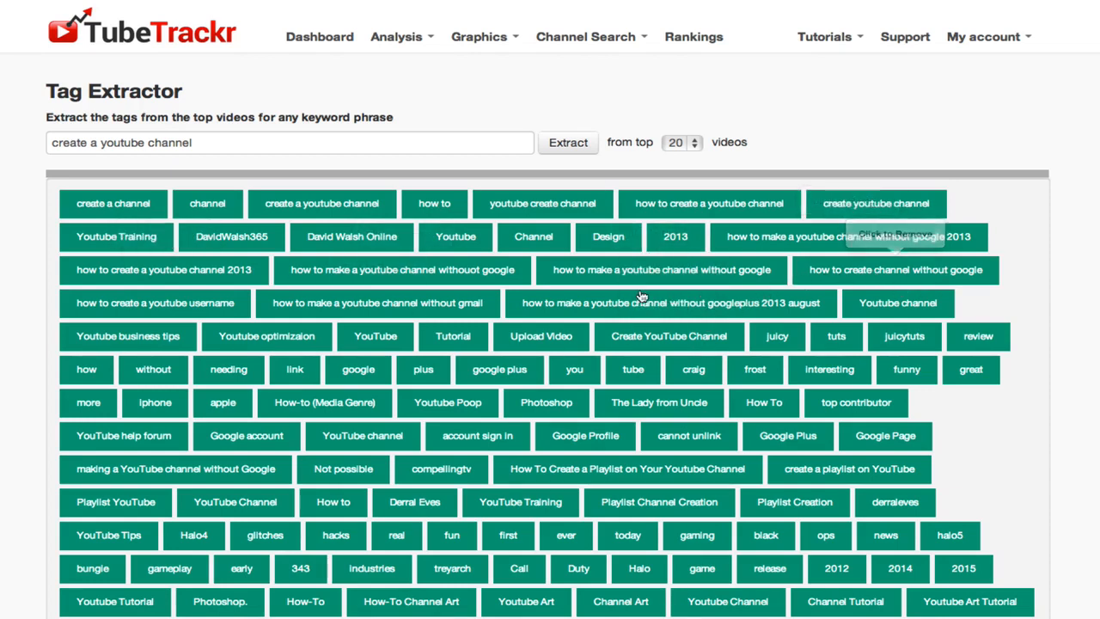
{"action": "mouse_move", "coordinate": [564, 210]}
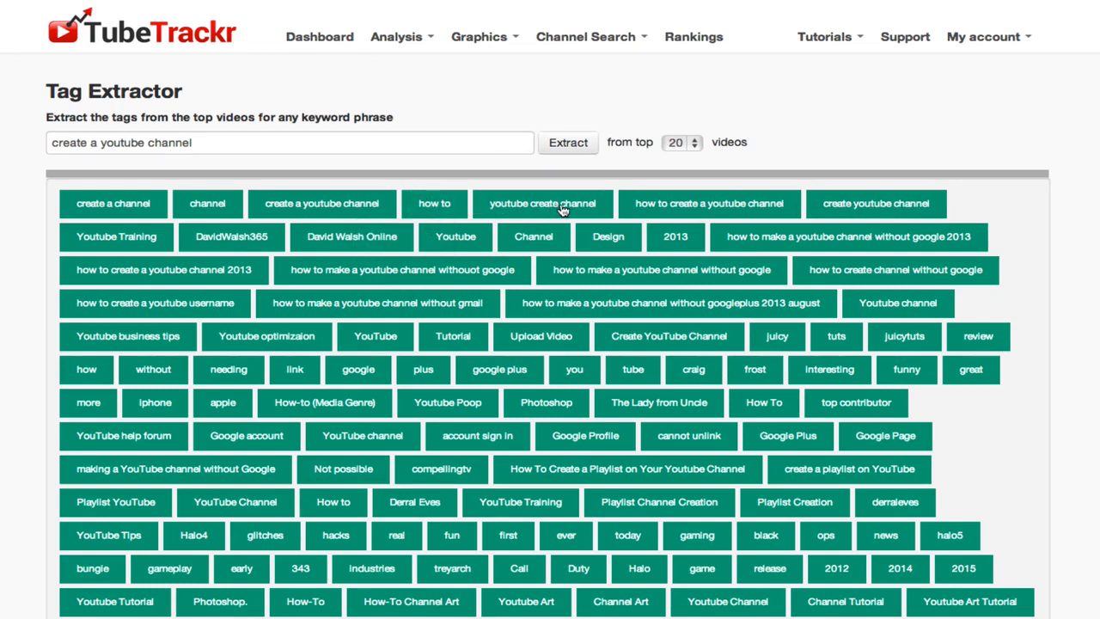
{"action": "mouse_move", "coordinate": [877, 203]}
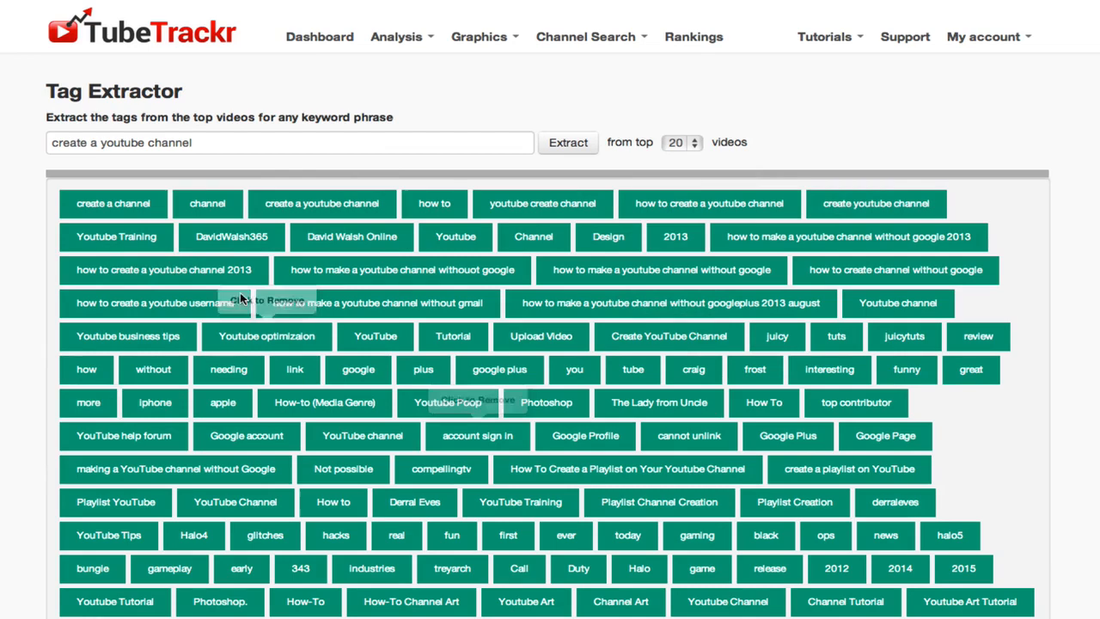
{"action": "scroll", "scroll_direction": "down", "scroll_amount": 3}
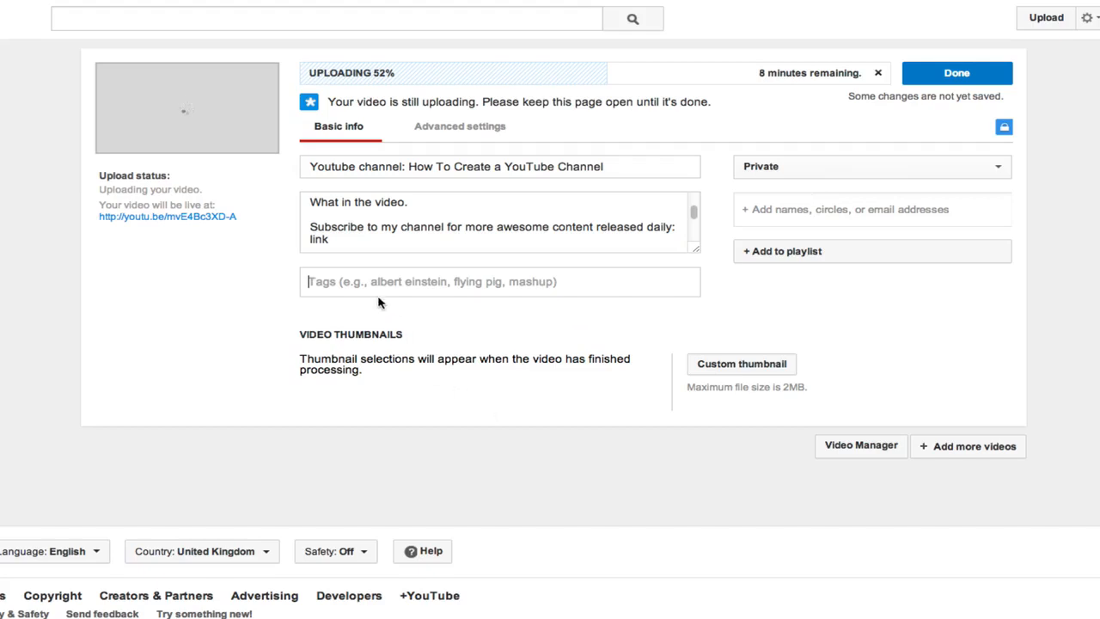
{"action": "right_click", "coordinate": [378, 282]}
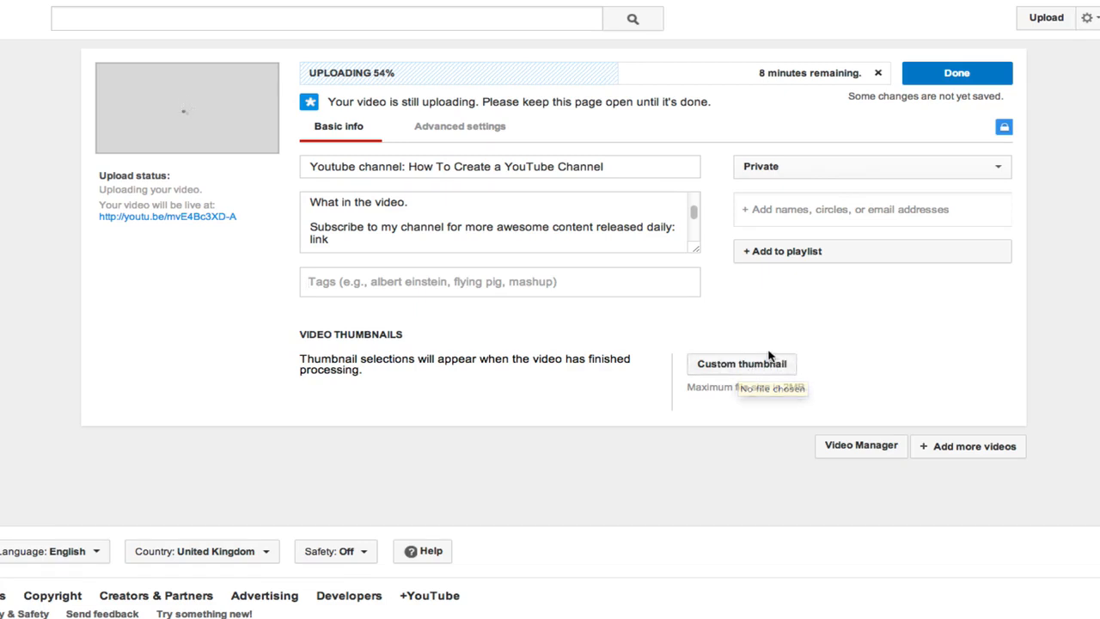
{"action": "left_click", "coordinate": [870, 210]}
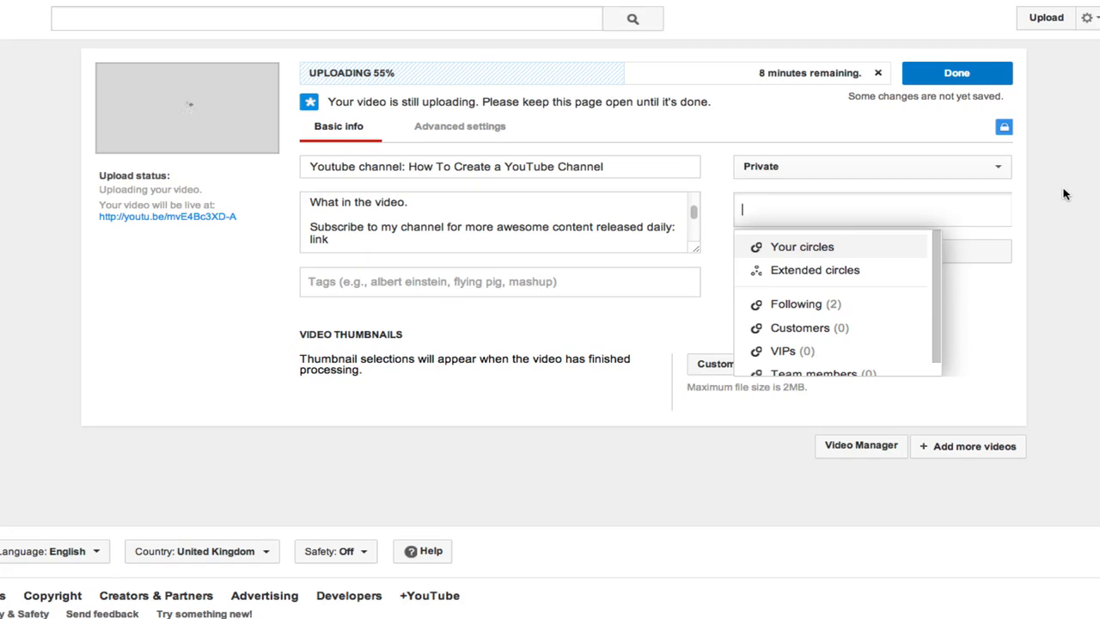
{"action": "mouse_move", "coordinate": [1050, 203]}
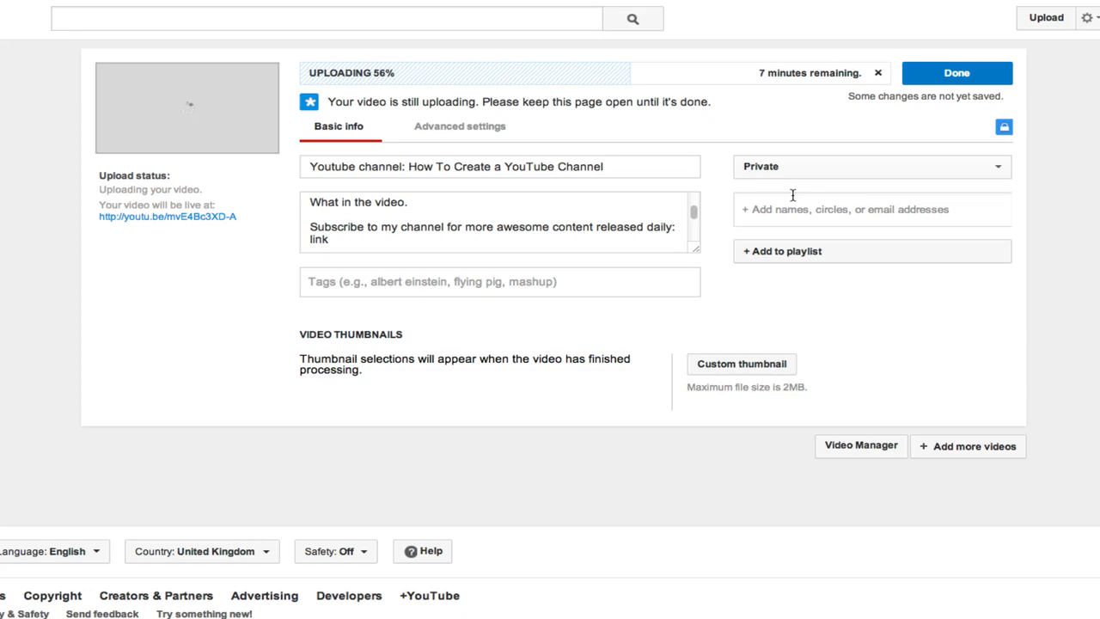
{"action": "mouse_move", "coordinate": [804, 217]}
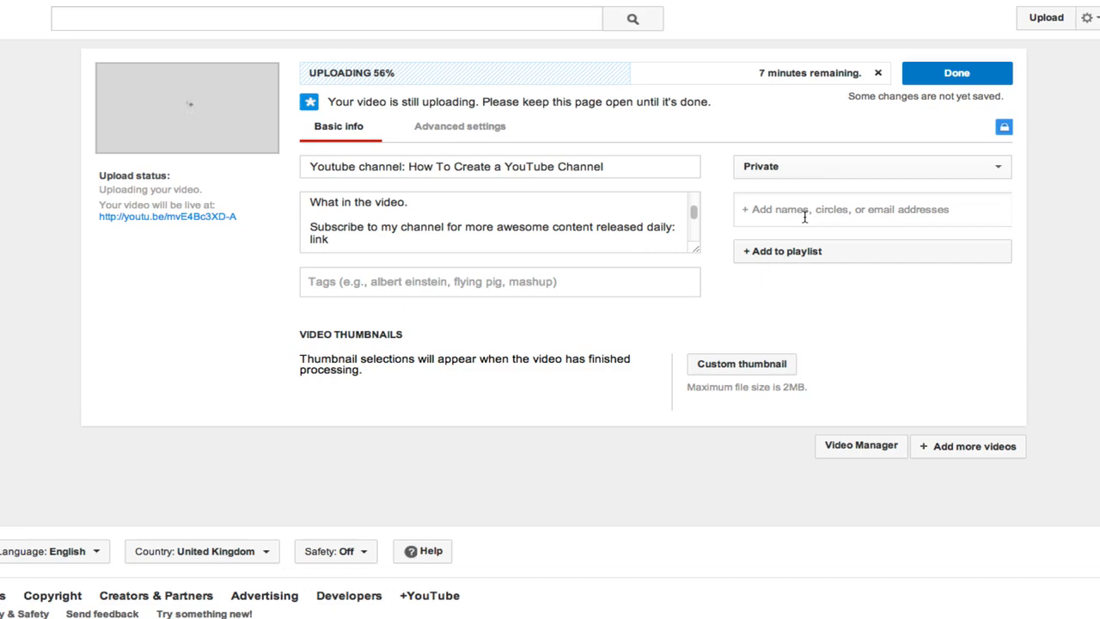
{"action": "mouse_move", "coordinate": [800, 210]}
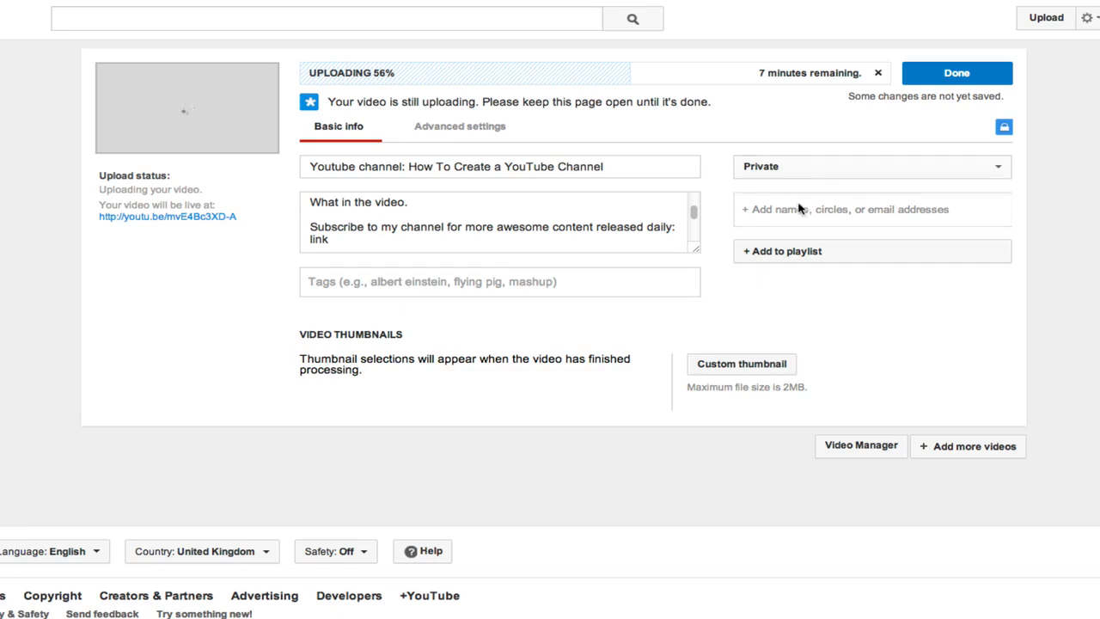
{"action": "mouse_move", "coordinate": [770, 258]}
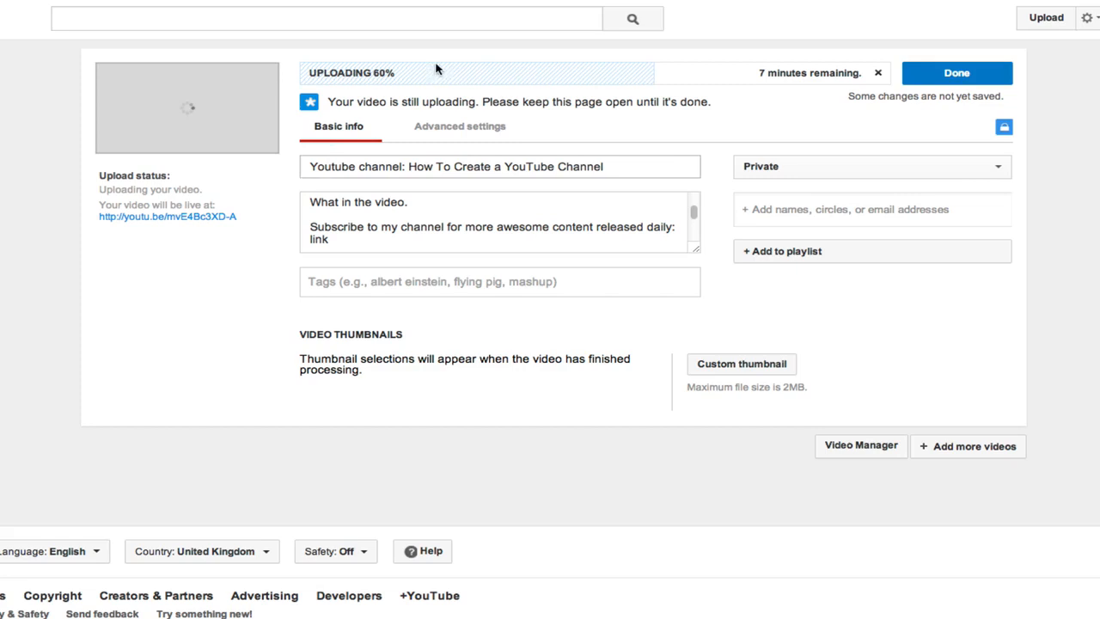
Show the Advanced settings of the uploading video
{"action": "left_click", "coordinate": [460, 127]}
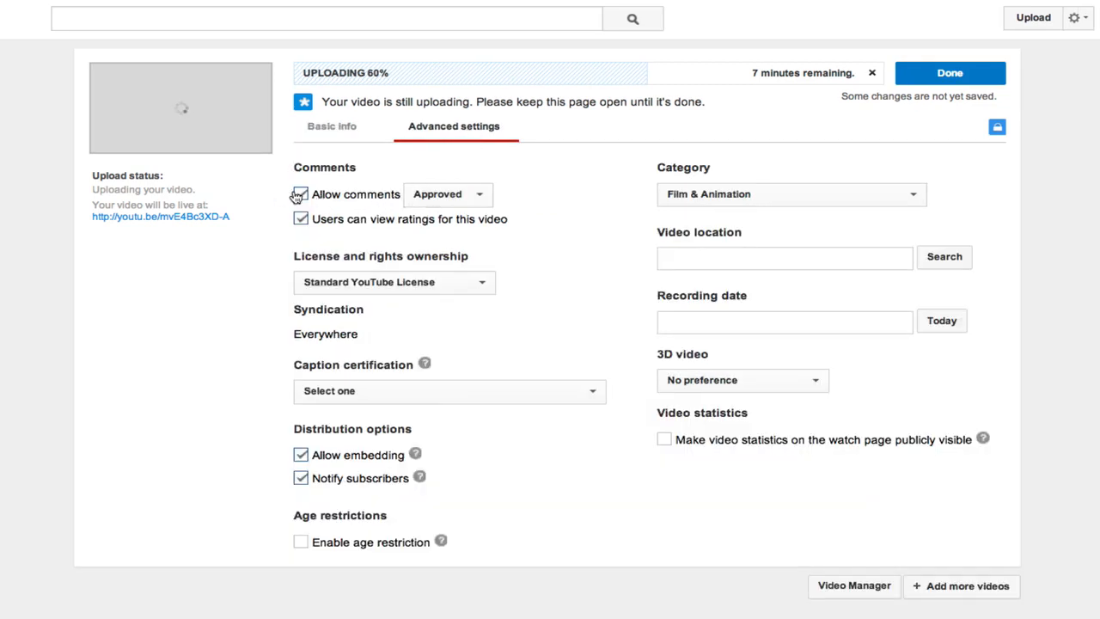
{"action": "left_click", "coordinate": [301, 192]}
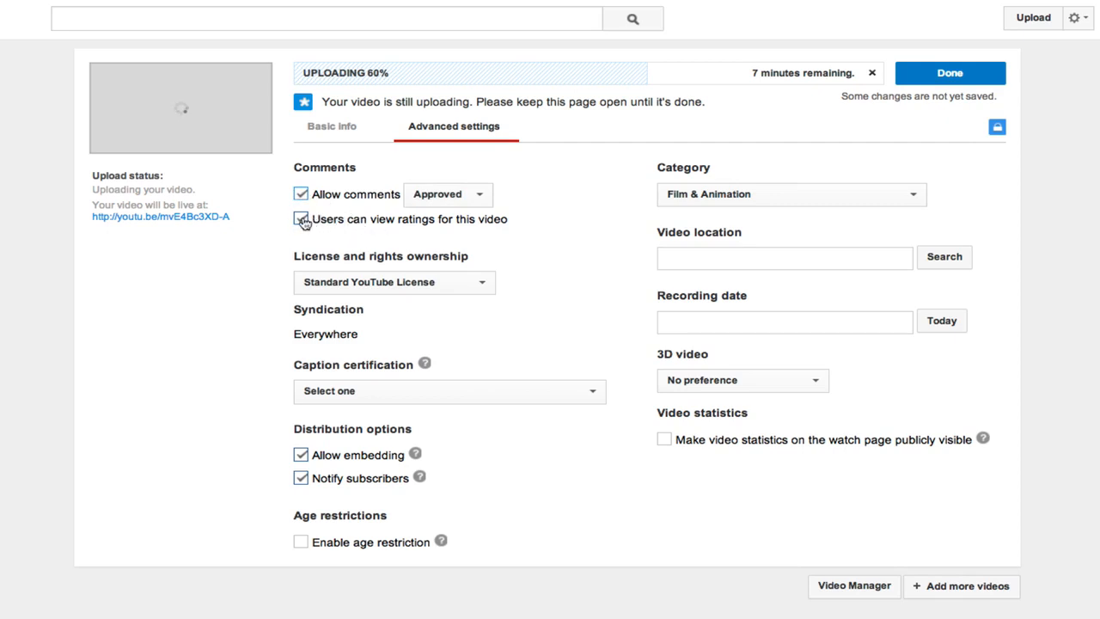
{"action": "left_click", "coordinate": [301, 218]}
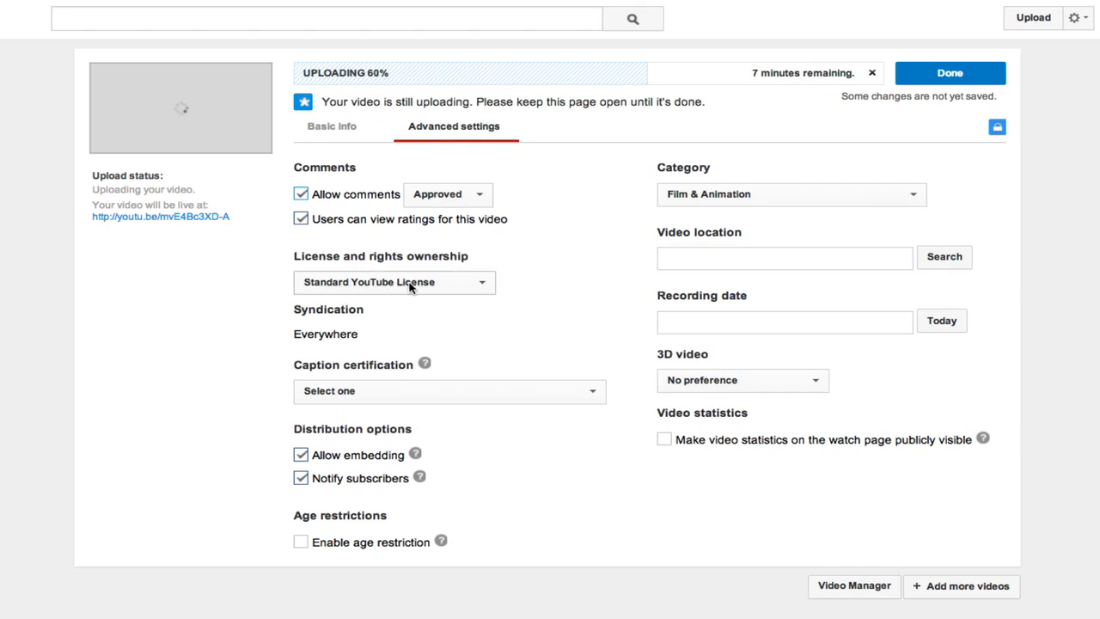
{"action": "left_click", "coordinate": [448, 391]}
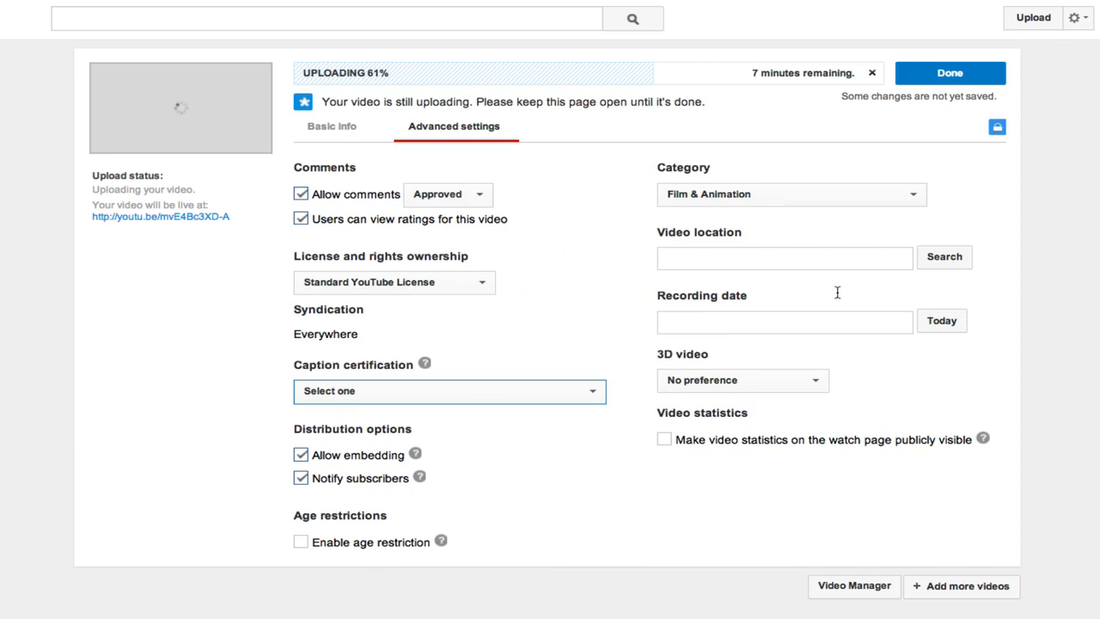
{"action": "mouse_move", "coordinate": [563, 456]}
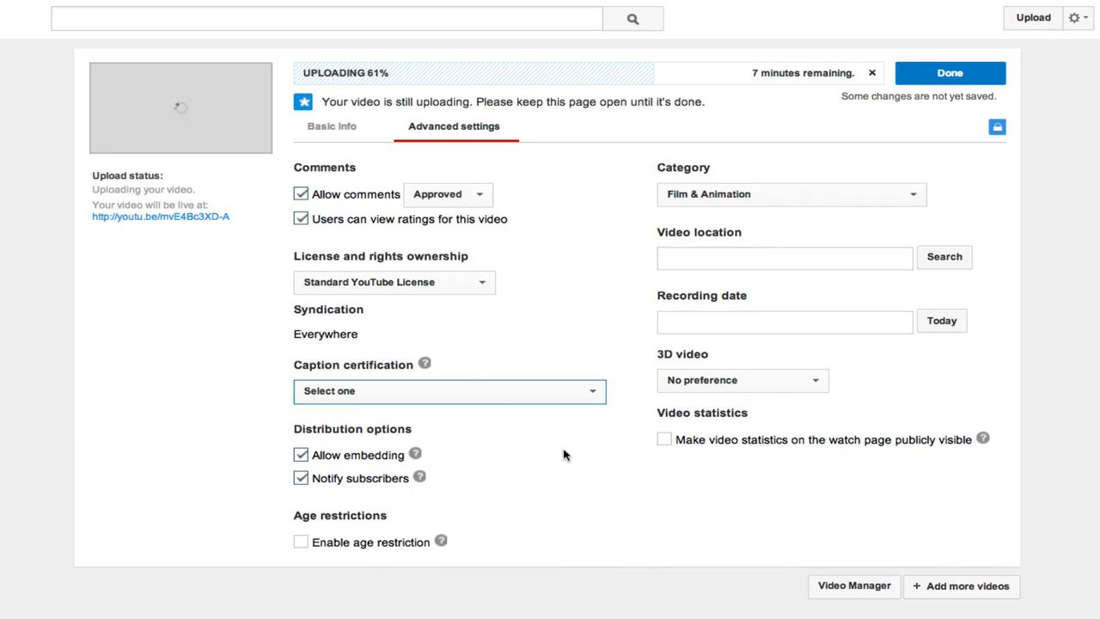
{"action": "mouse_move", "coordinate": [582, 442]}
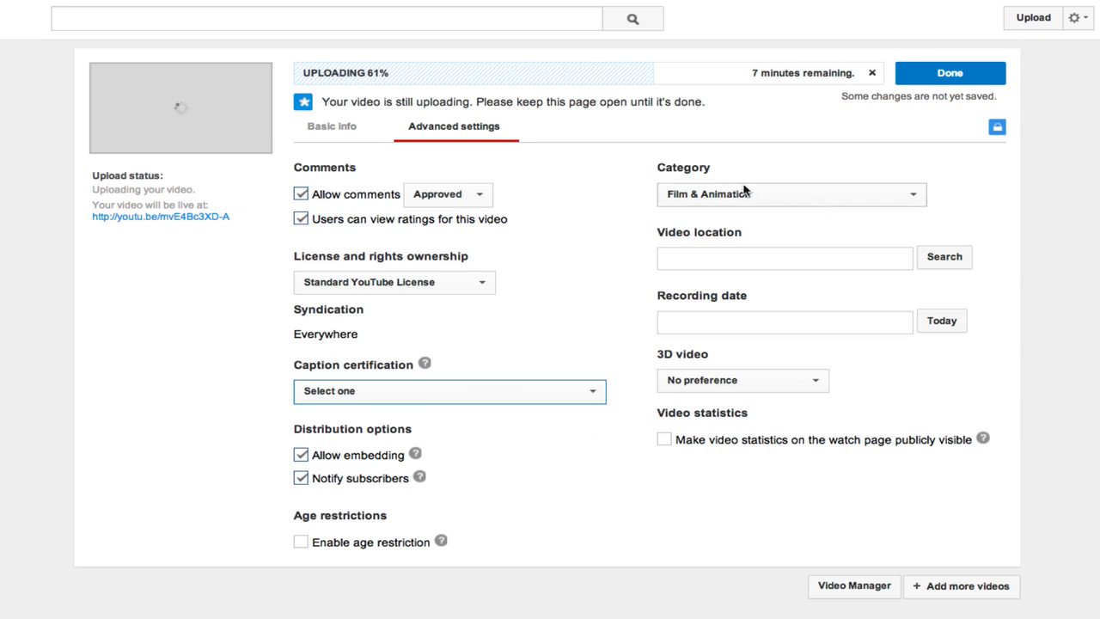
Choose Education as the video's category and review the remaining advanced options
{"action": "left_click", "coordinate": [789, 192]}
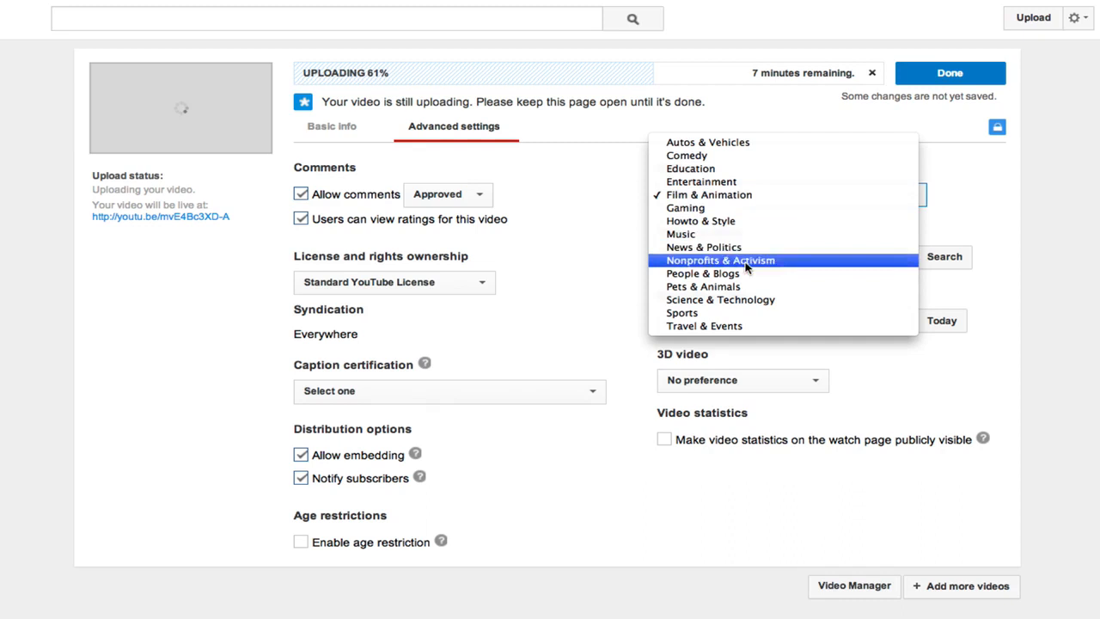
{"action": "left_click", "coordinate": [691, 169]}
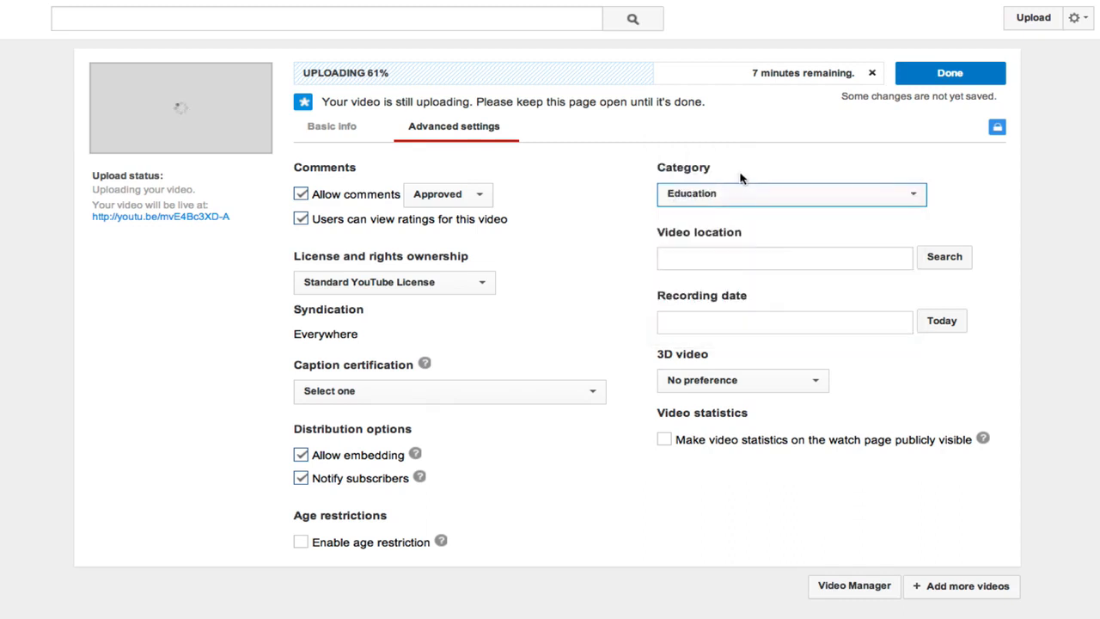
{"action": "left_click", "coordinate": [791, 193]}
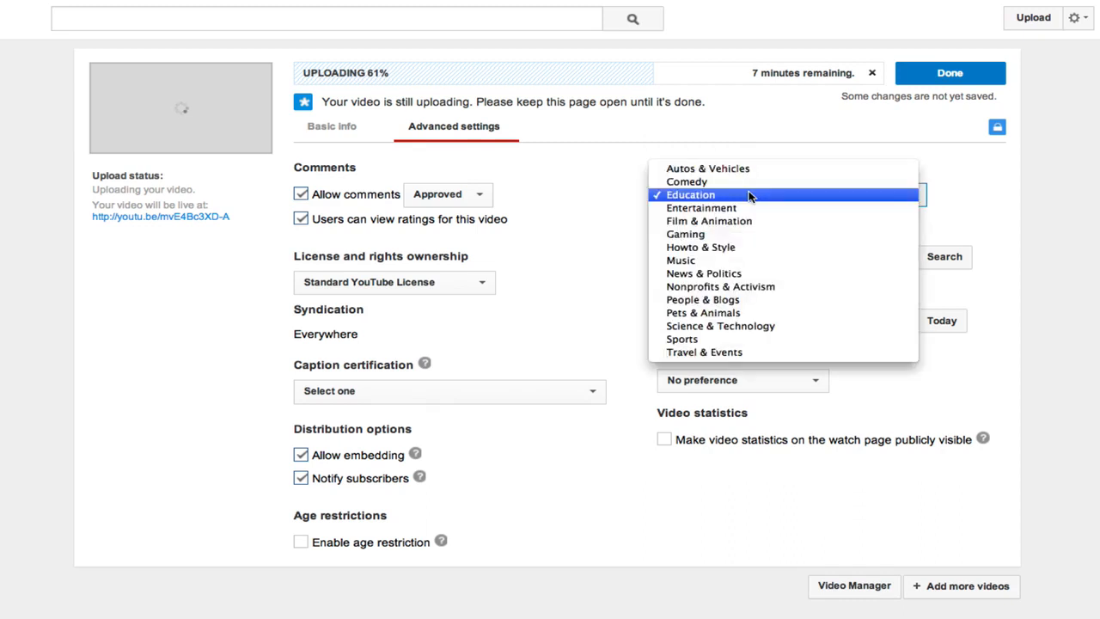
{"action": "left_click", "coordinate": [691, 194]}
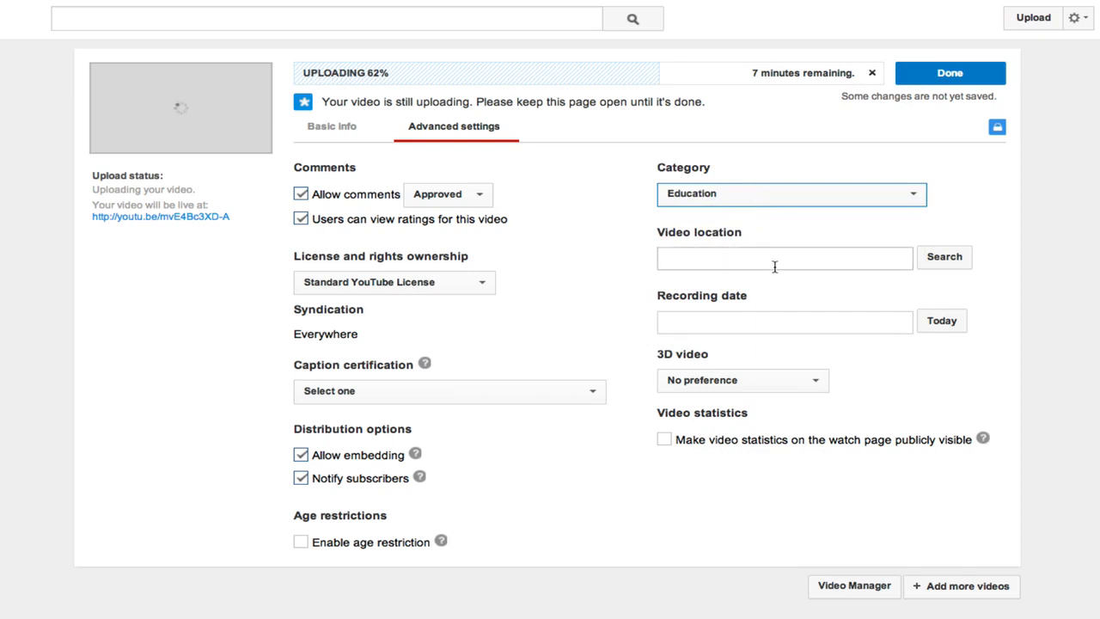
{"action": "mouse_move", "coordinate": [601, 261]}
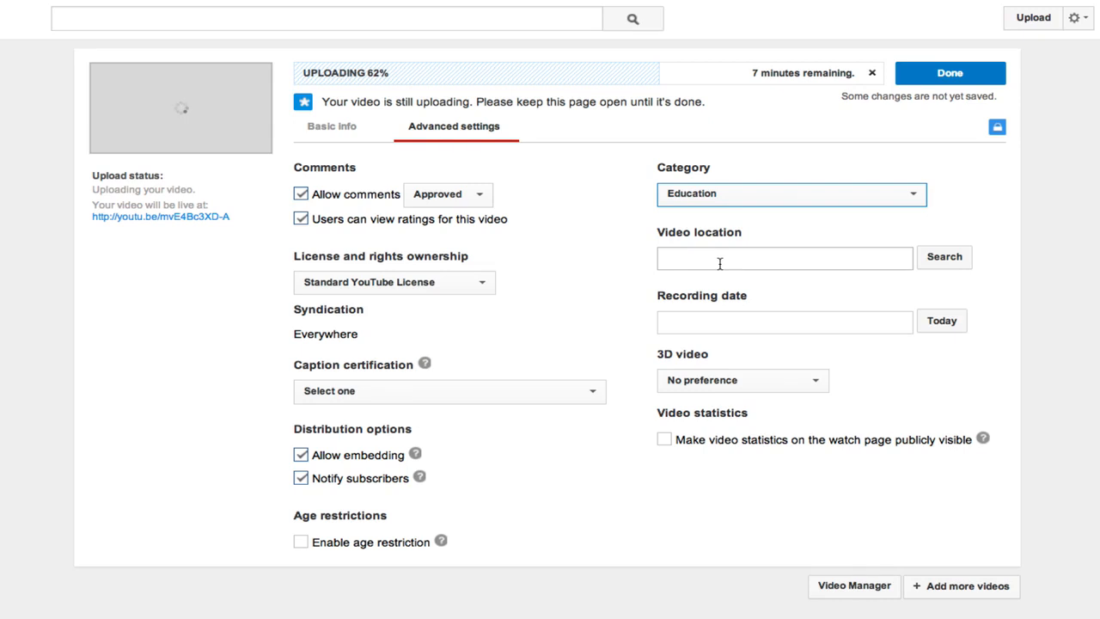
{"action": "left_click", "coordinate": [783, 258]}
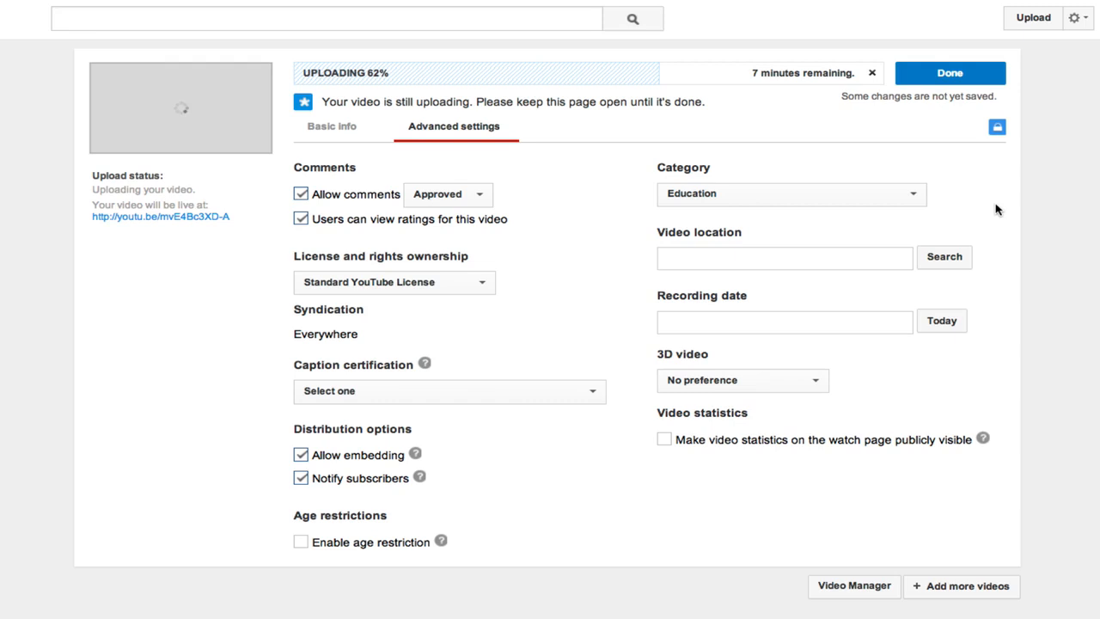
{"action": "mouse_move", "coordinate": [983, 209]}
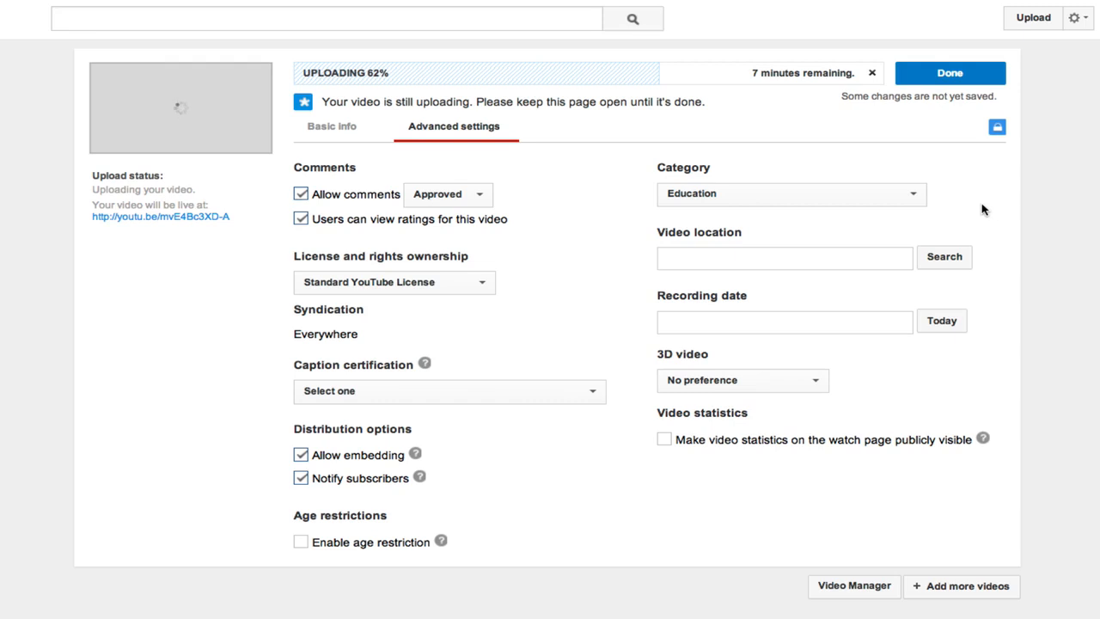
{"action": "left_click", "coordinate": [784, 322]}
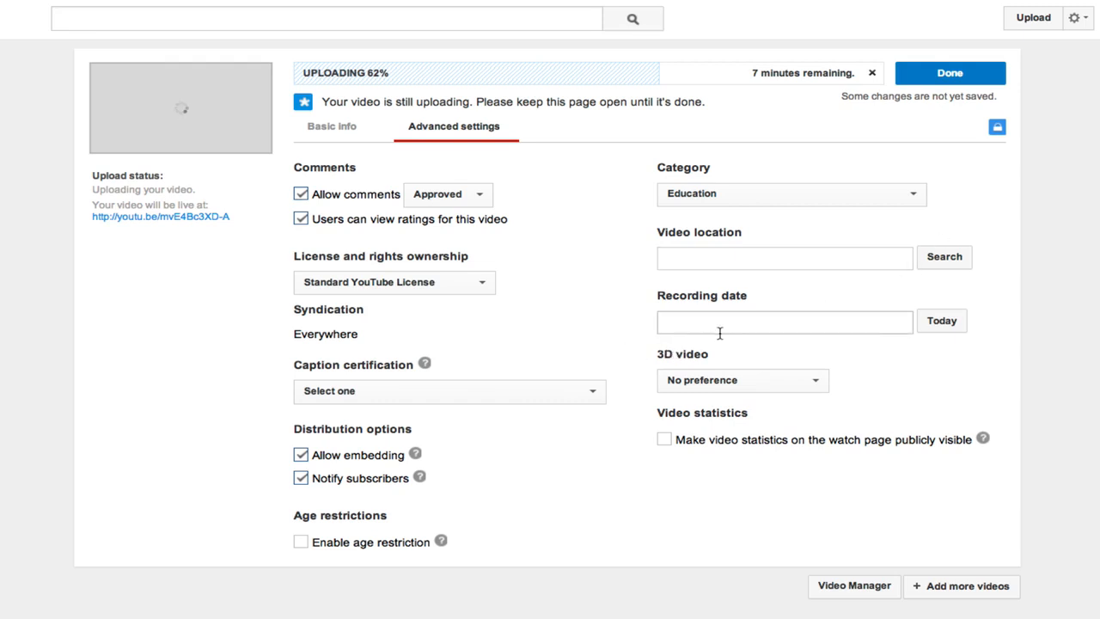
{"action": "mouse_move", "coordinate": [784, 423]}
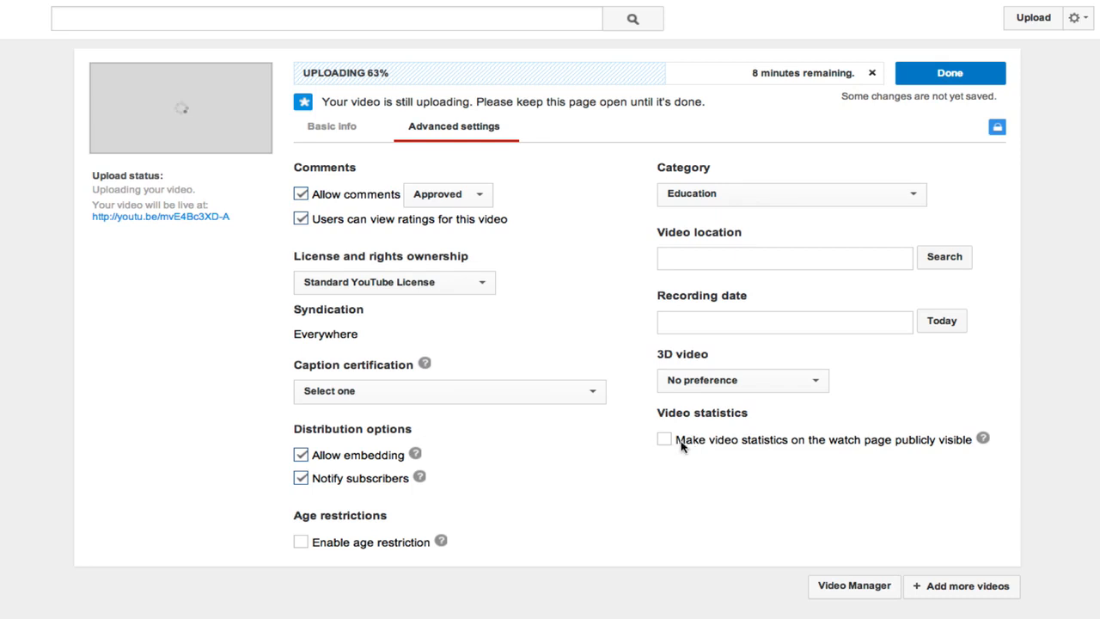
{"action": "mouse_move", "coordinate": [753, 467]}
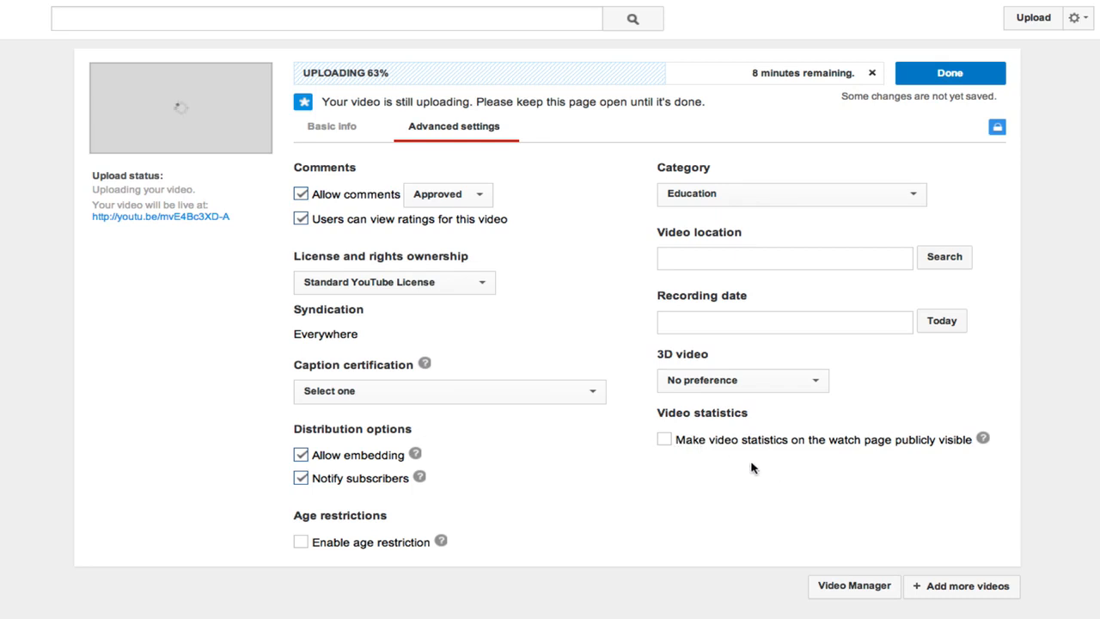
Review the description 'How to create a youtube channel from scratch in 5 minutes' with its website and social links
{"action": "left_click", "coordinate": [330, 127]}
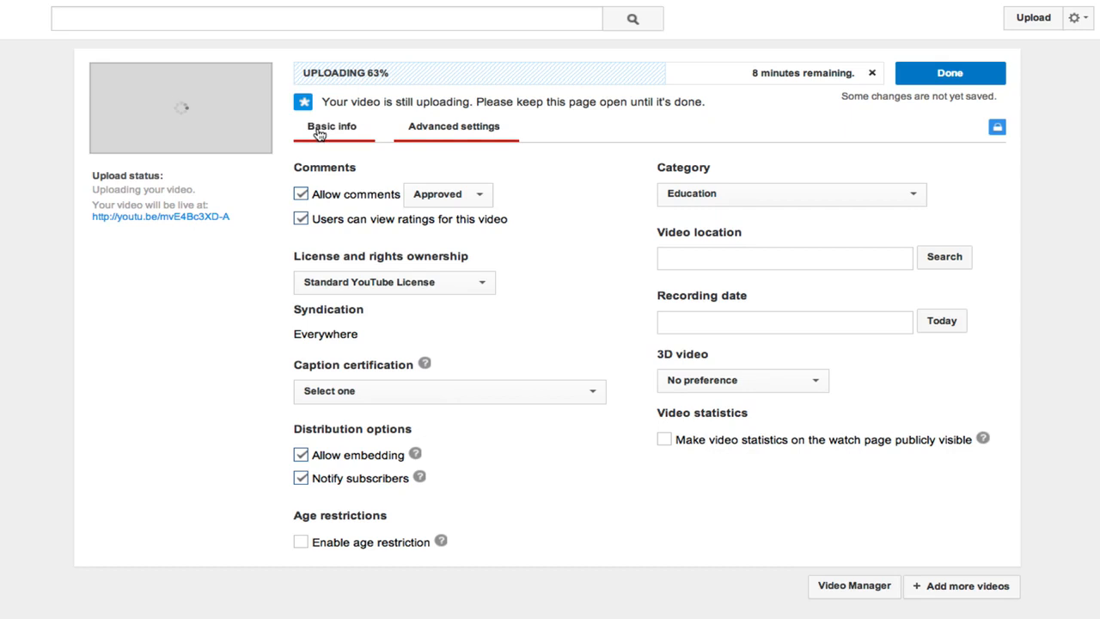
{"action": "left_click", "coordinate": [330, 127]}
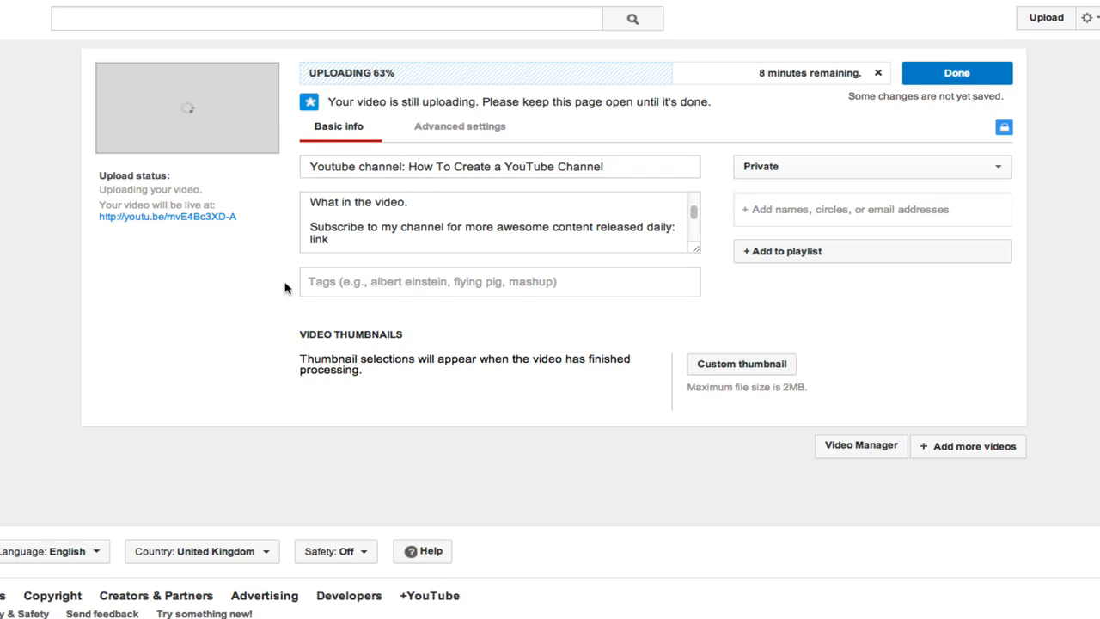
{"action": "mouse_move", "coordinate": [740, 364]}
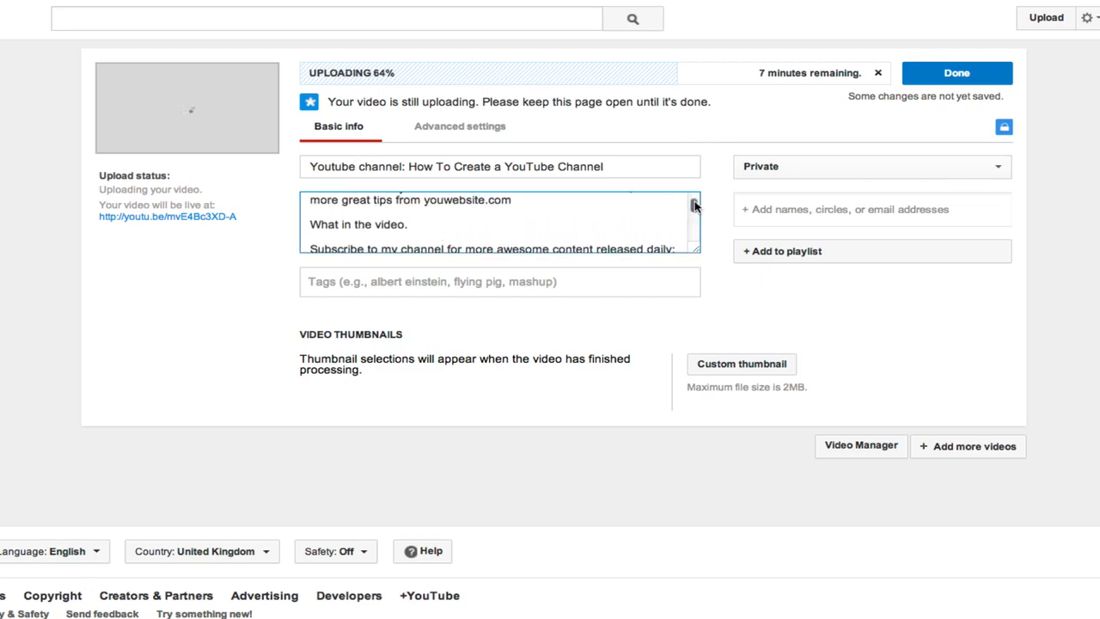
{"action": "scroll", "scroll_direction": "down", "scroll_amount": 3}
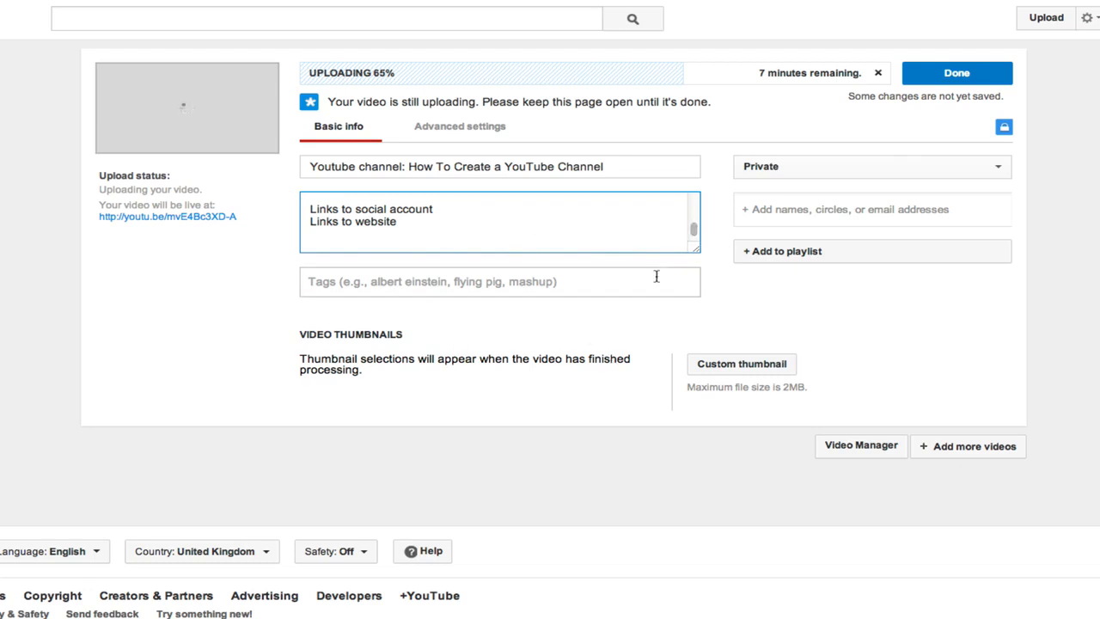
{"action": "type", "text": "How to create a youtube channel from scratch in 5 minutes, Learn more great tips from youwebsite.com"}
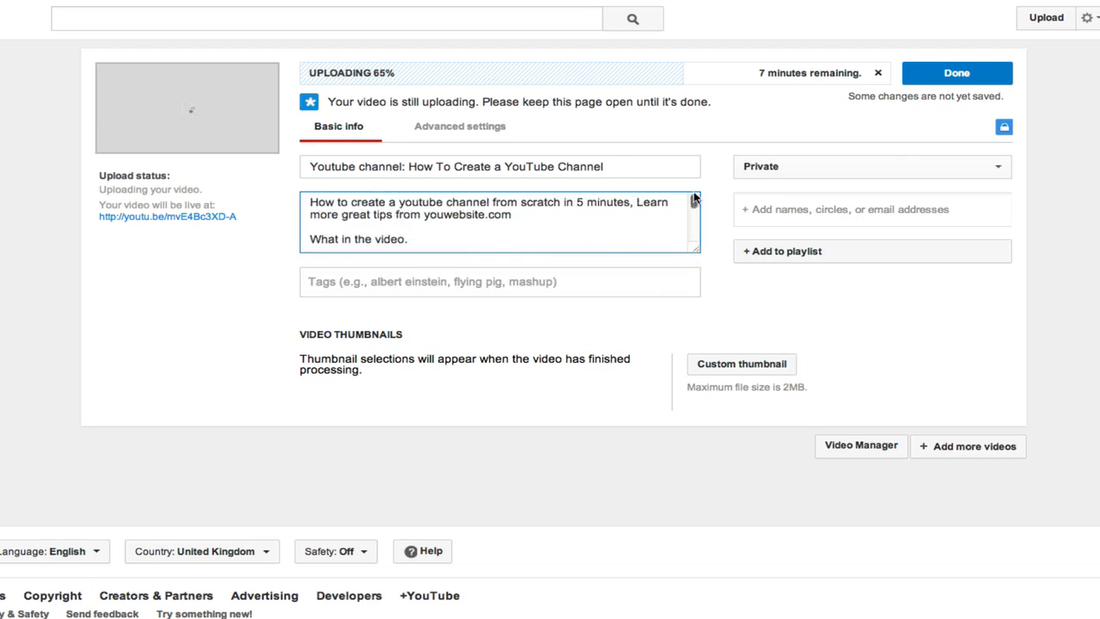